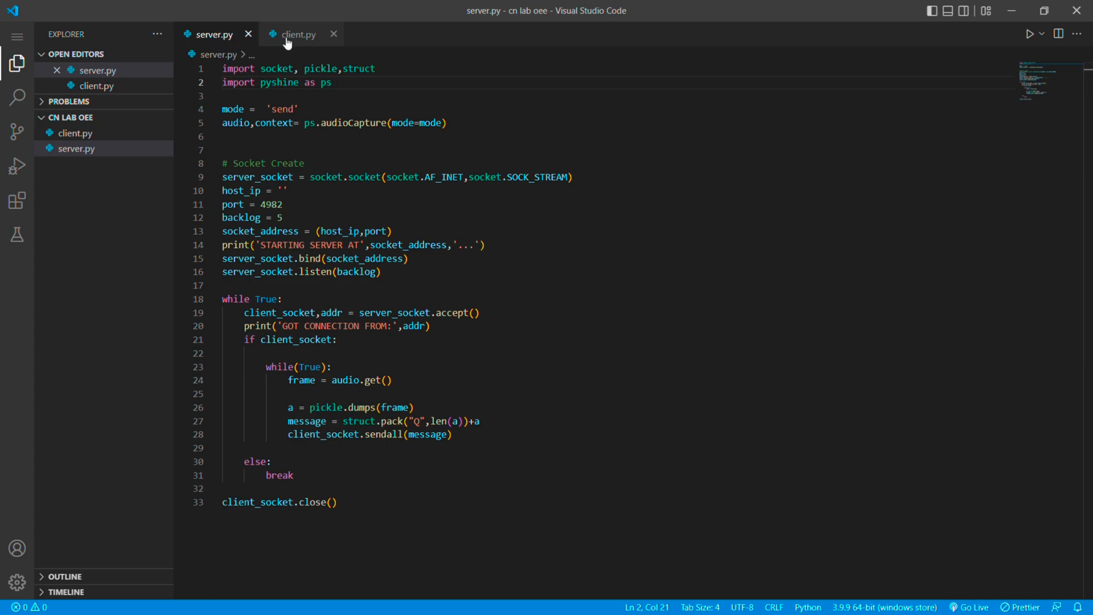
Review server.py's imports, mode setting and audioCapture call after glancing at client.py.
click(298, 34)
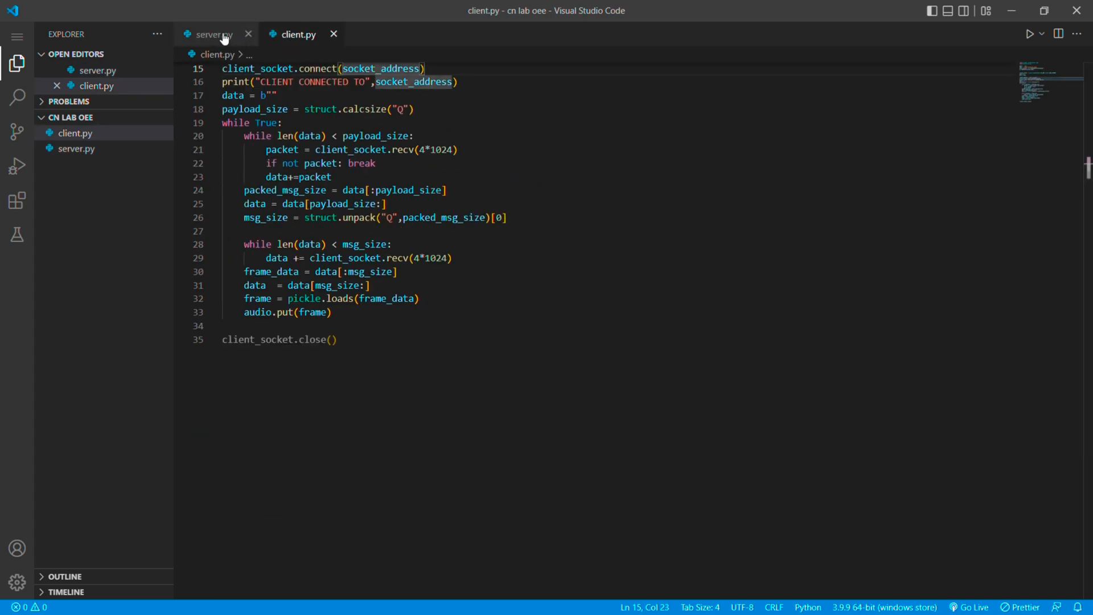
click(211, 34)
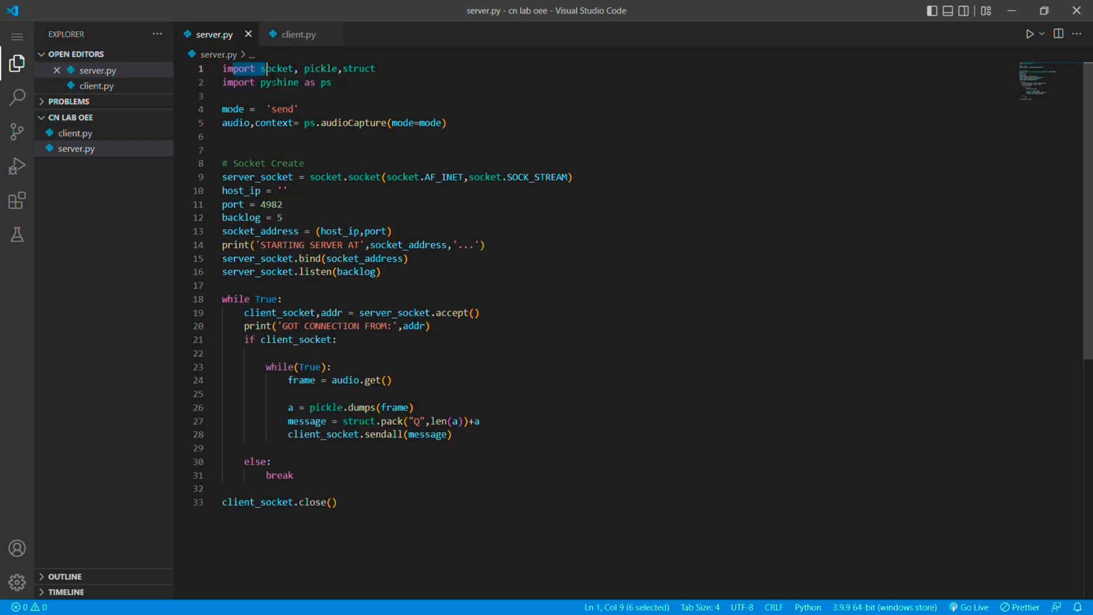
drag(261, 69, 332, 82)
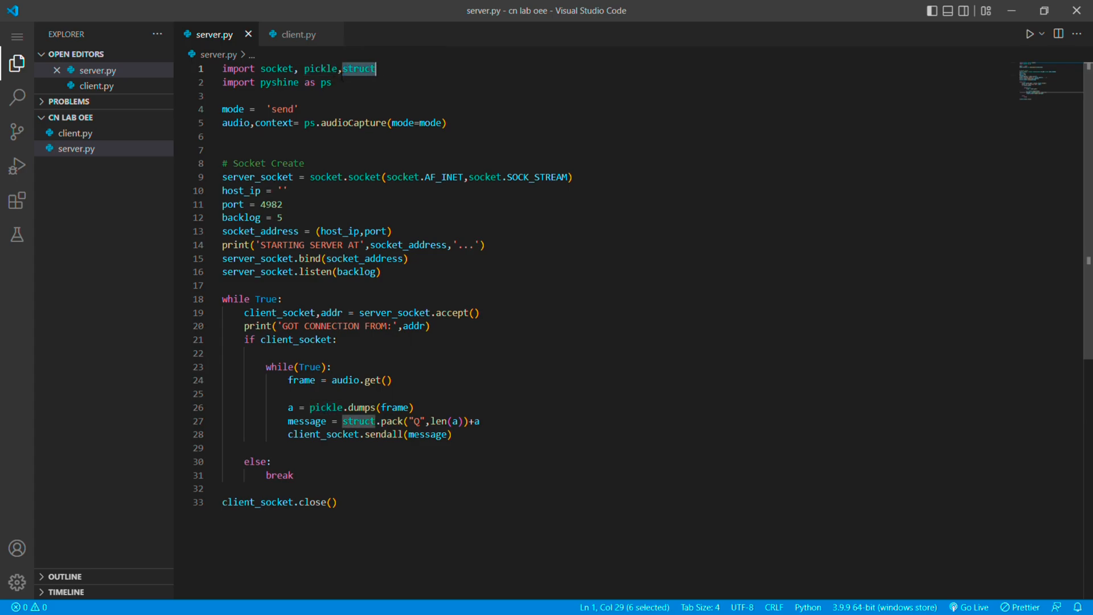
double_click(279, 81)
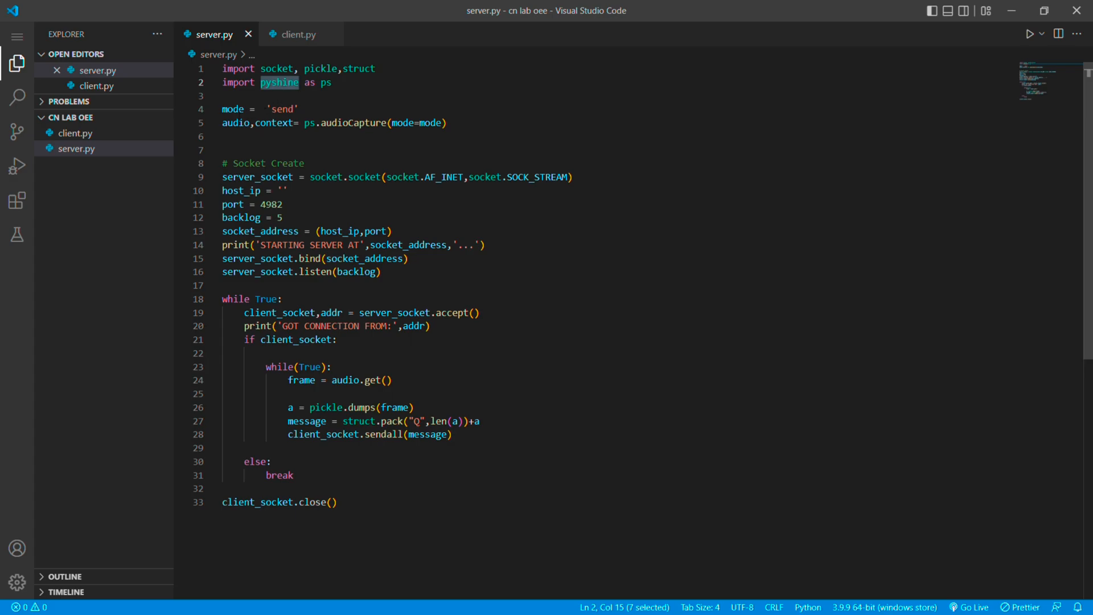
click(234, 108)
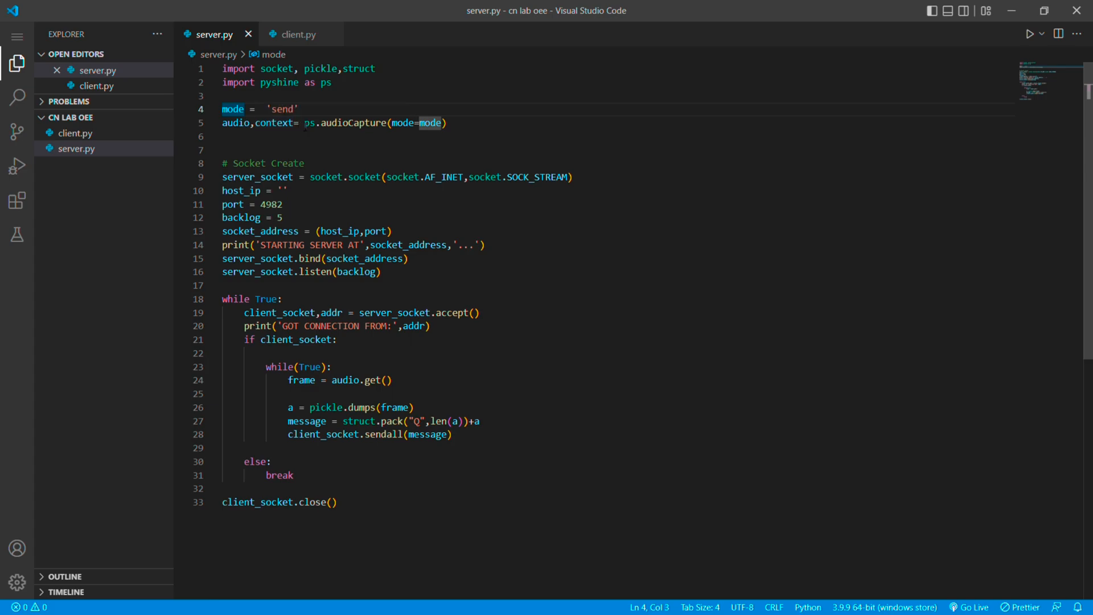
double_click(354, 123)
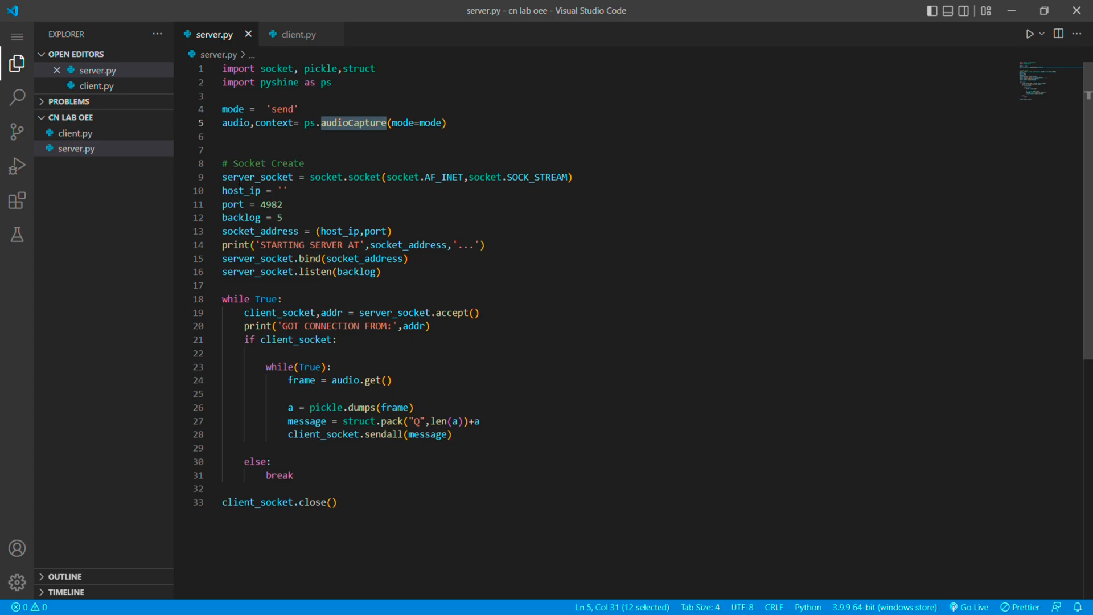
Walk through the server_socket creation with AF_INET, SOCK_STREAM and the host_ip variable.
double_click(257, 176)
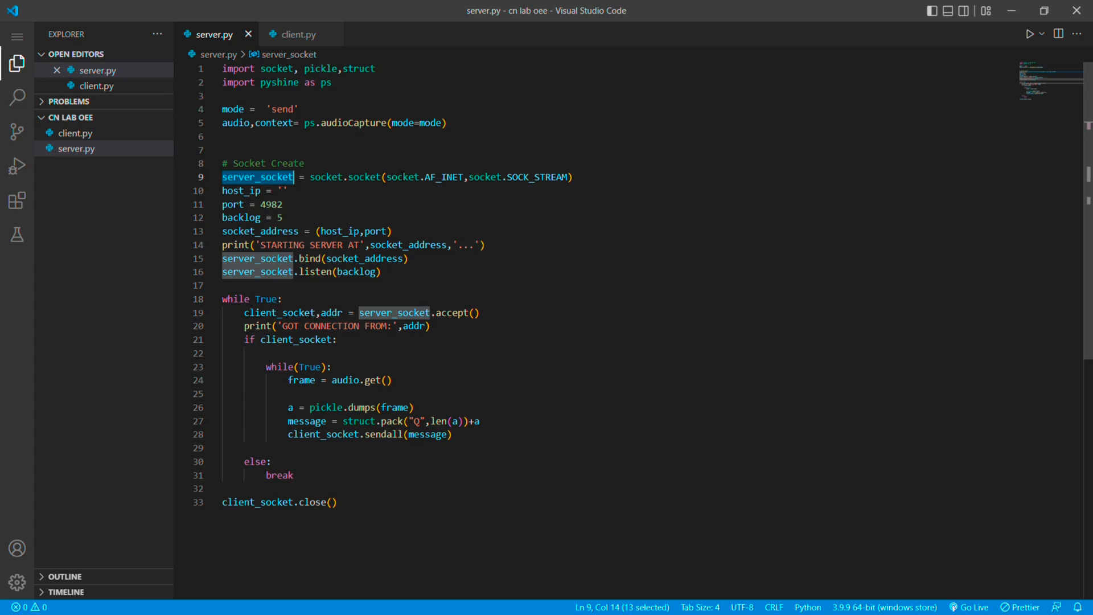
mouse_move(441, 177)
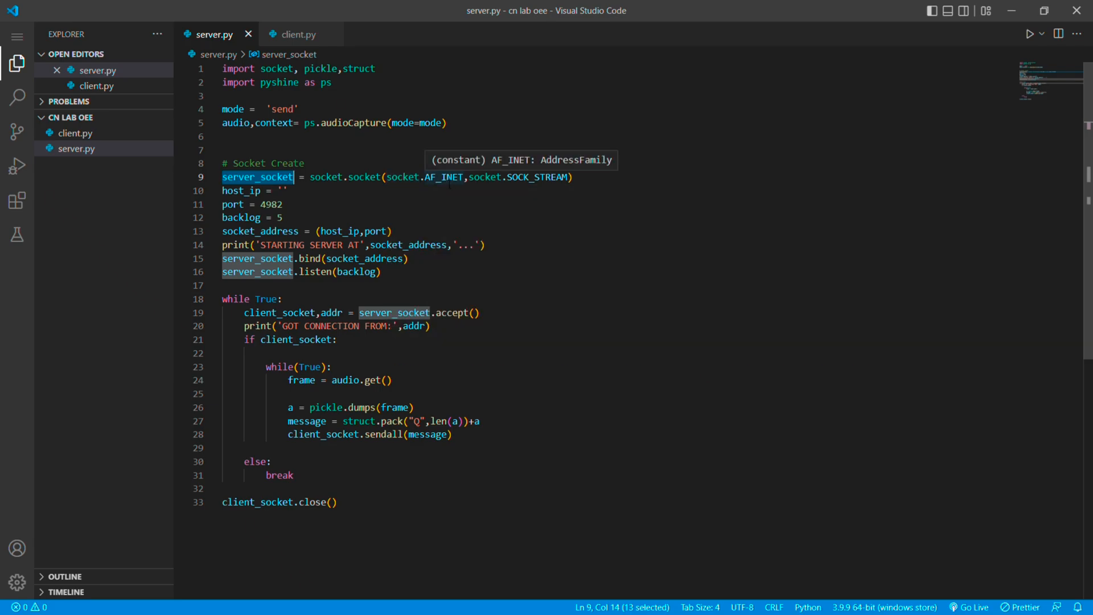
mouse_move(443, 177)
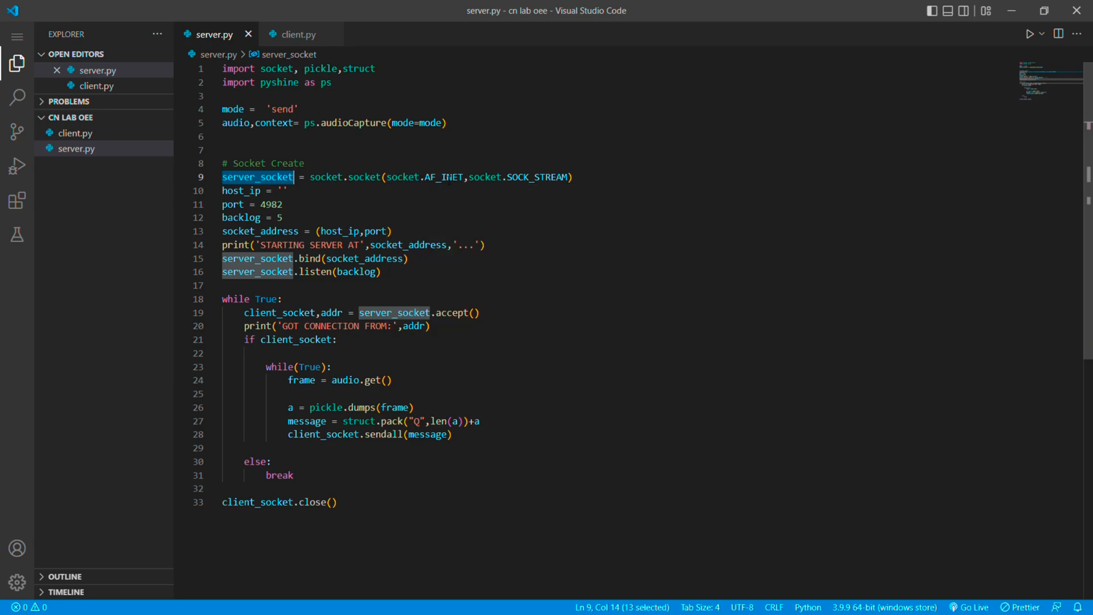
double_click(443, 176)
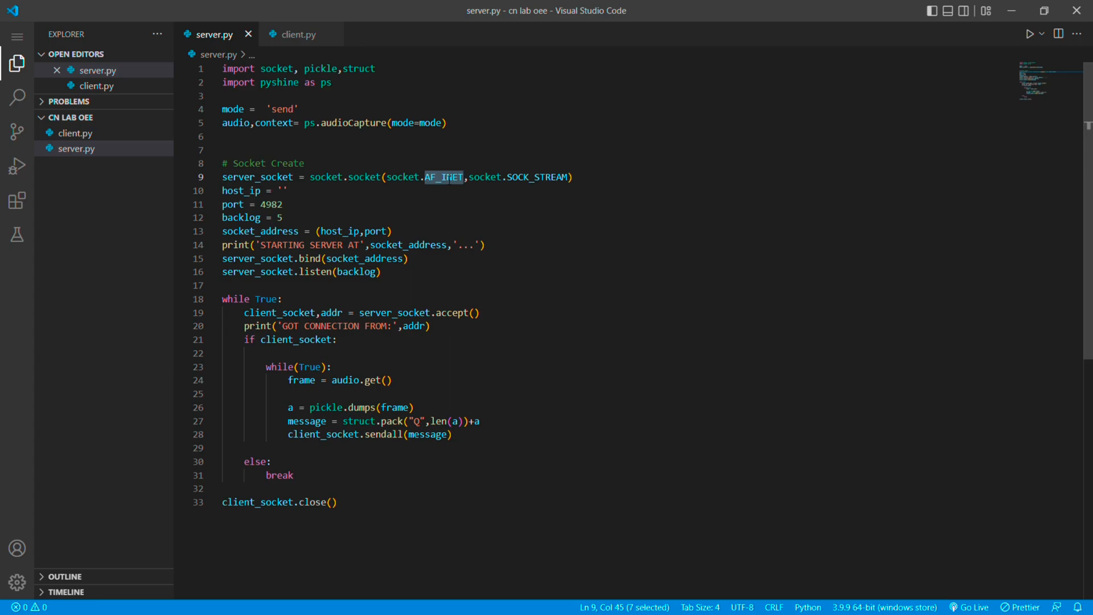
double_click(538, 177)
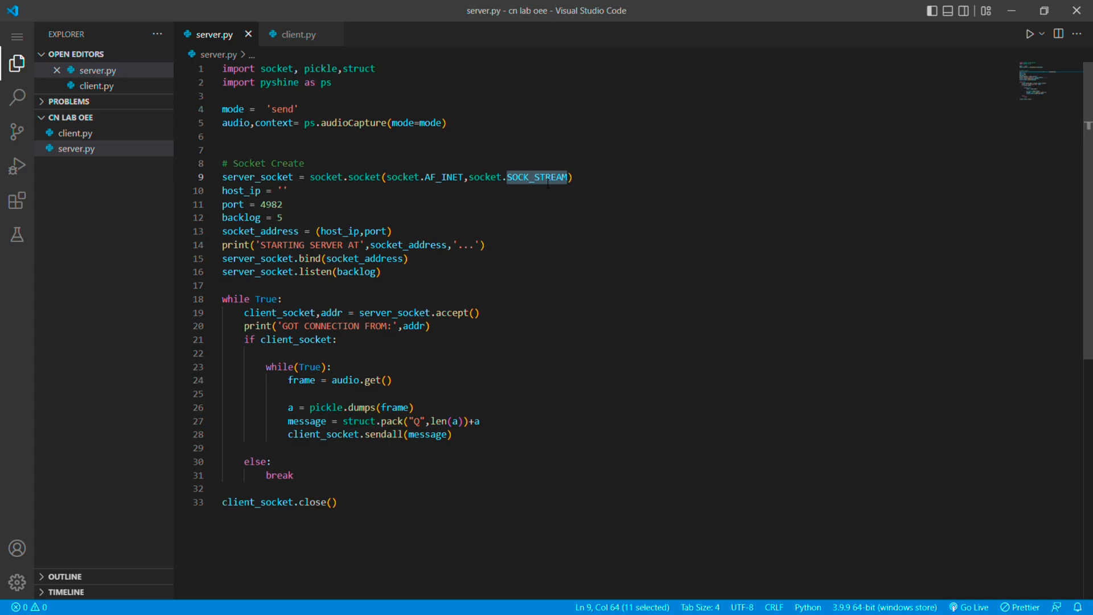
mouse_move(186, 189)
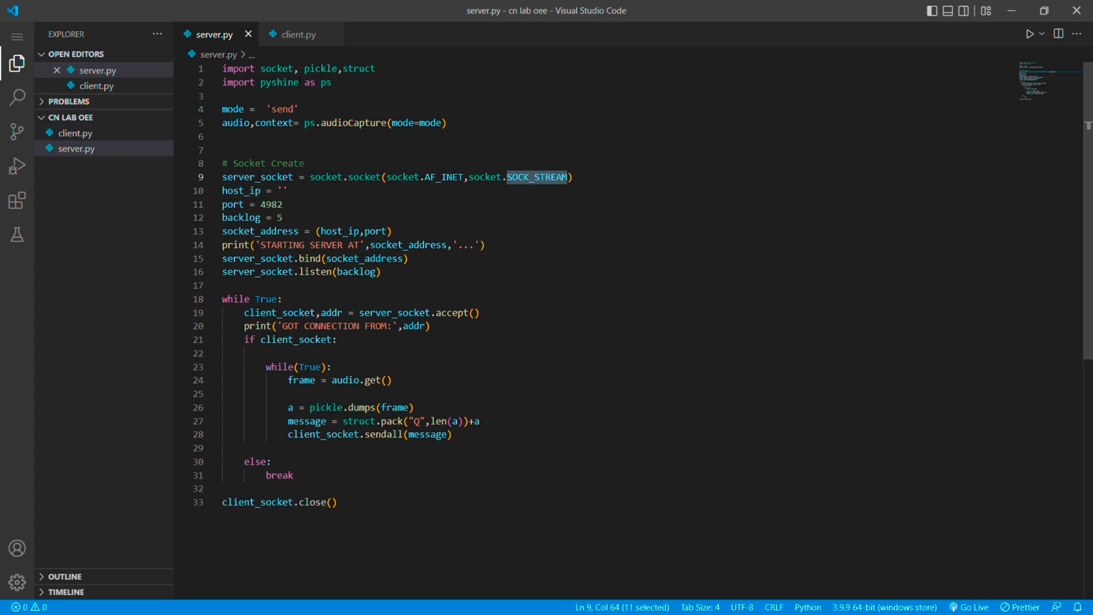
double_click(240, 190)
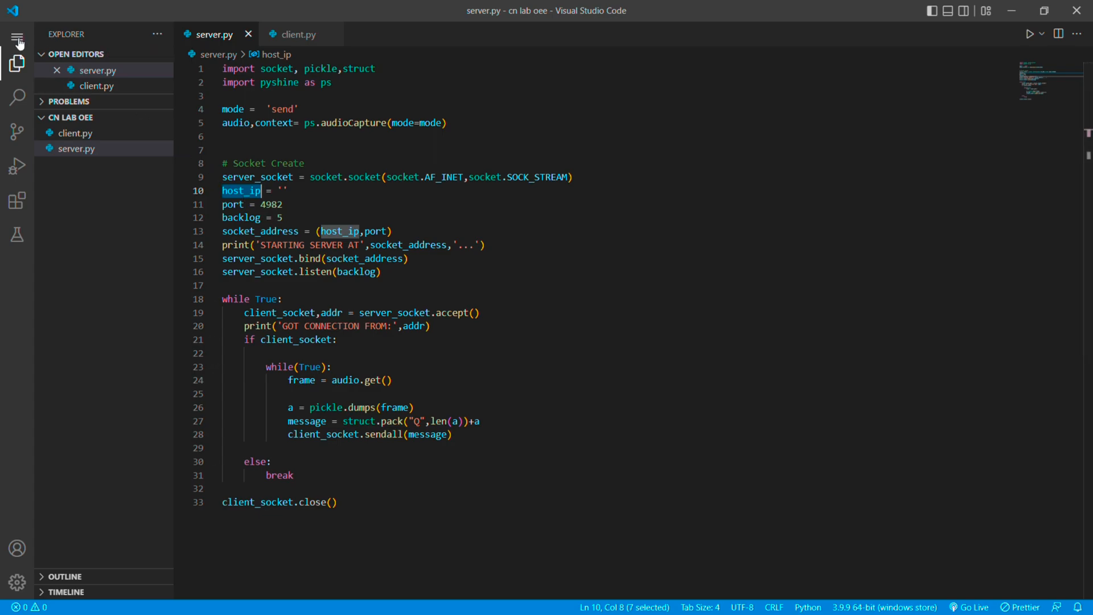
Run ipconfig in a new terminal and set server.py's host_ip to 192.168.29.93.
click(18, 37)
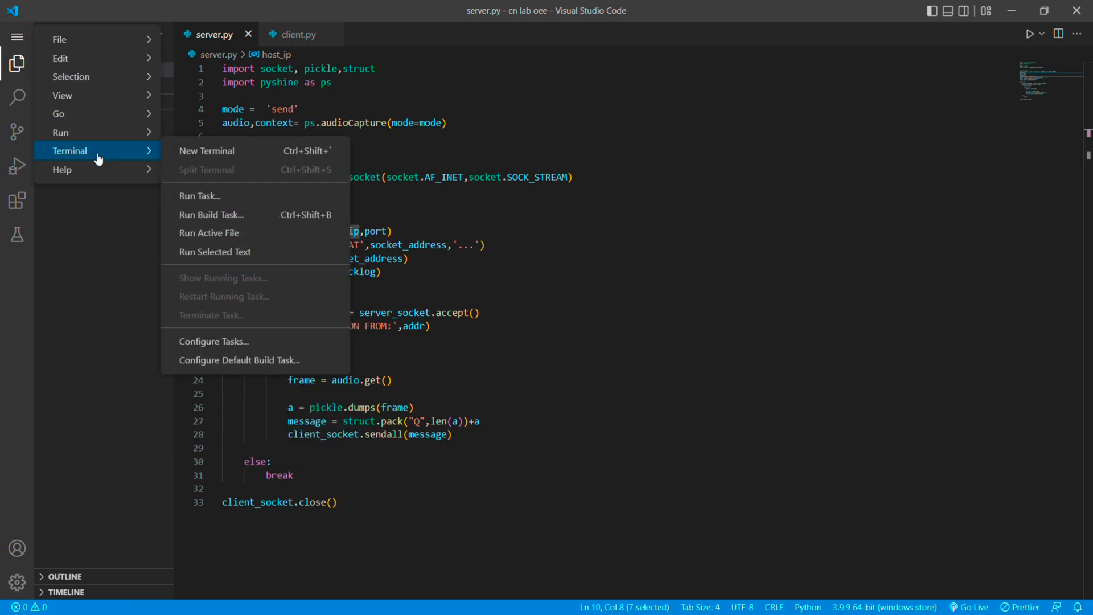
click(206, 150)
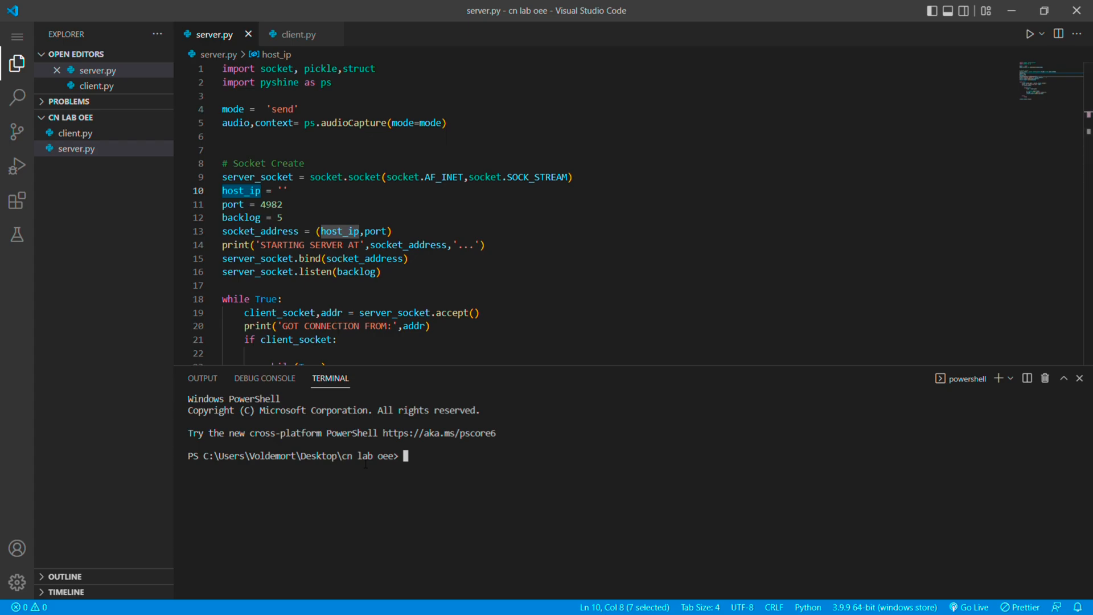
text(ipco)
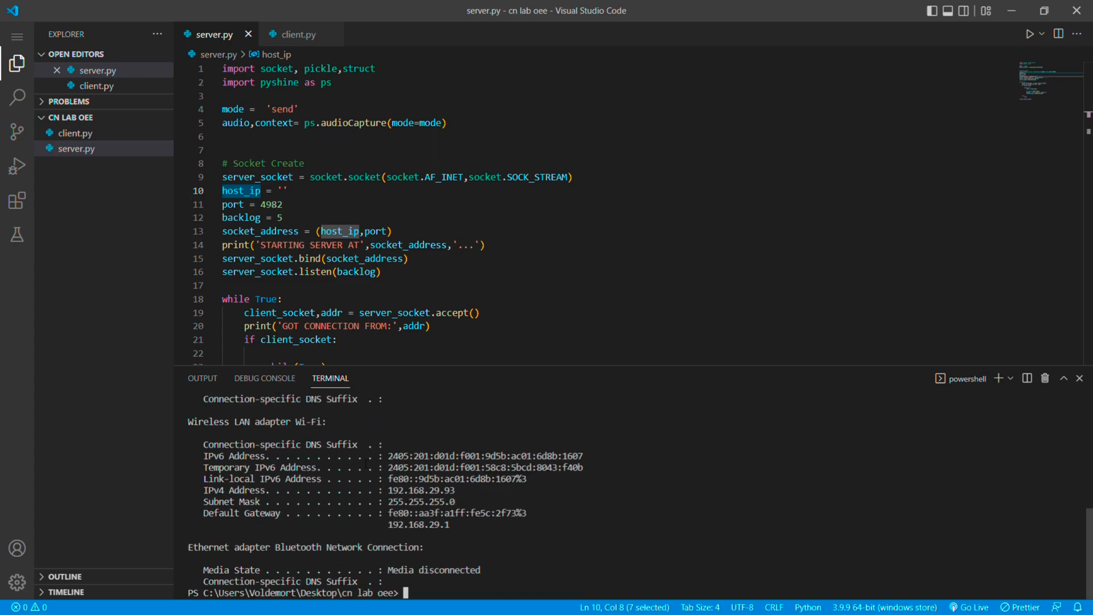
double_click(394, 490)
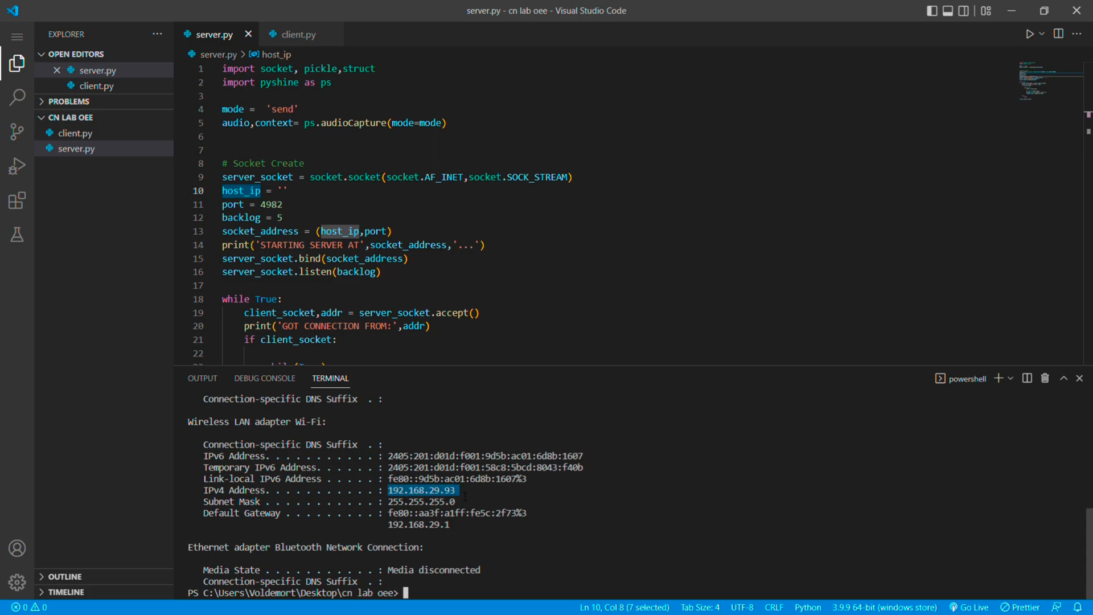
mouse_move(400, 379)
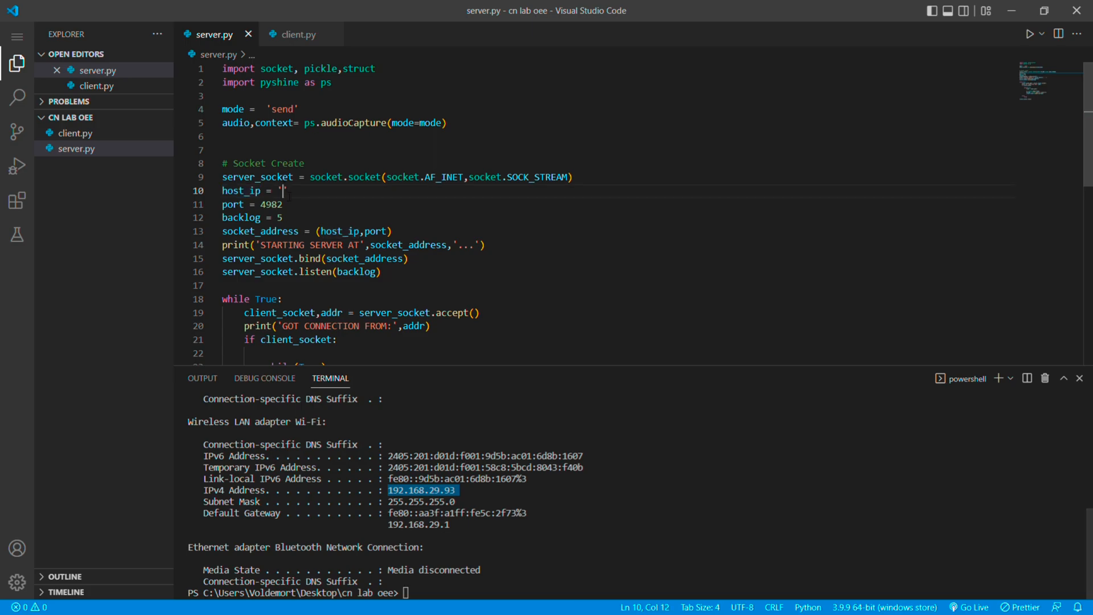
text(192.168.29.93)
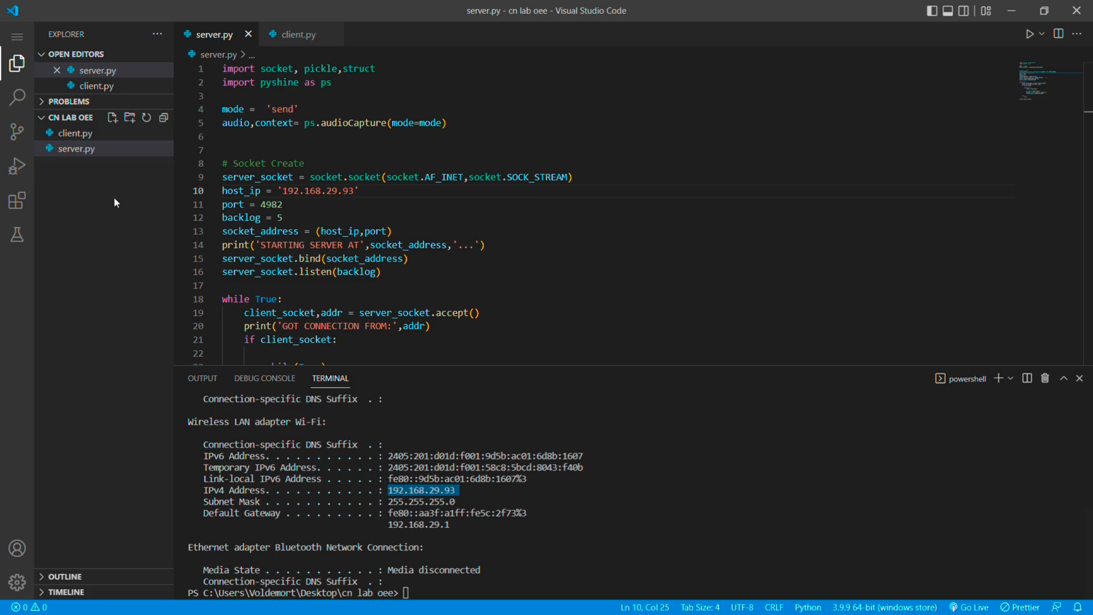
double_click(232, 204)
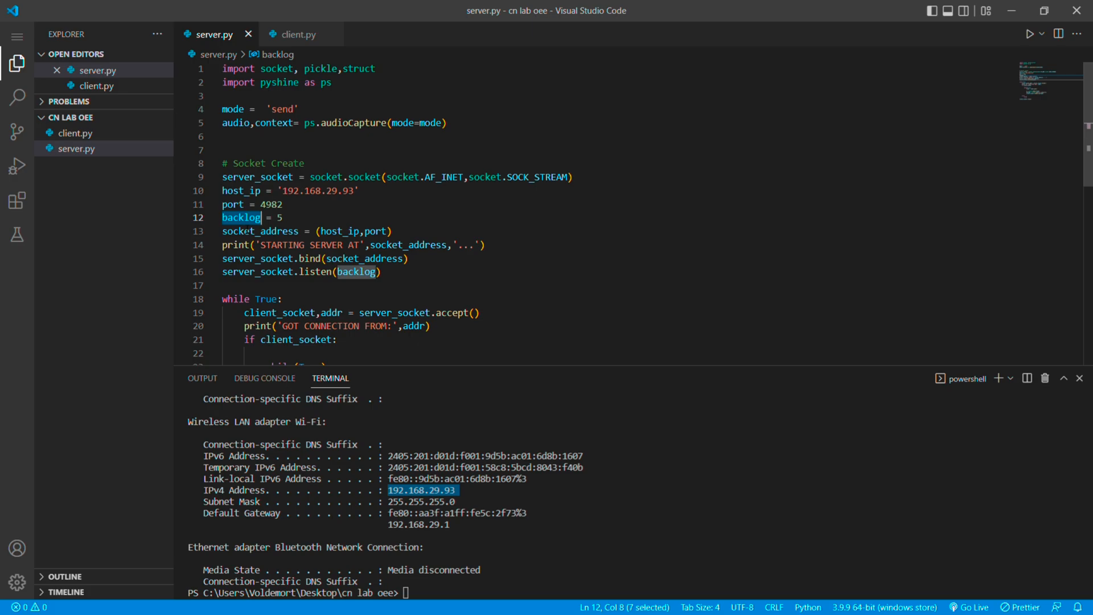
double_click(282, 245)
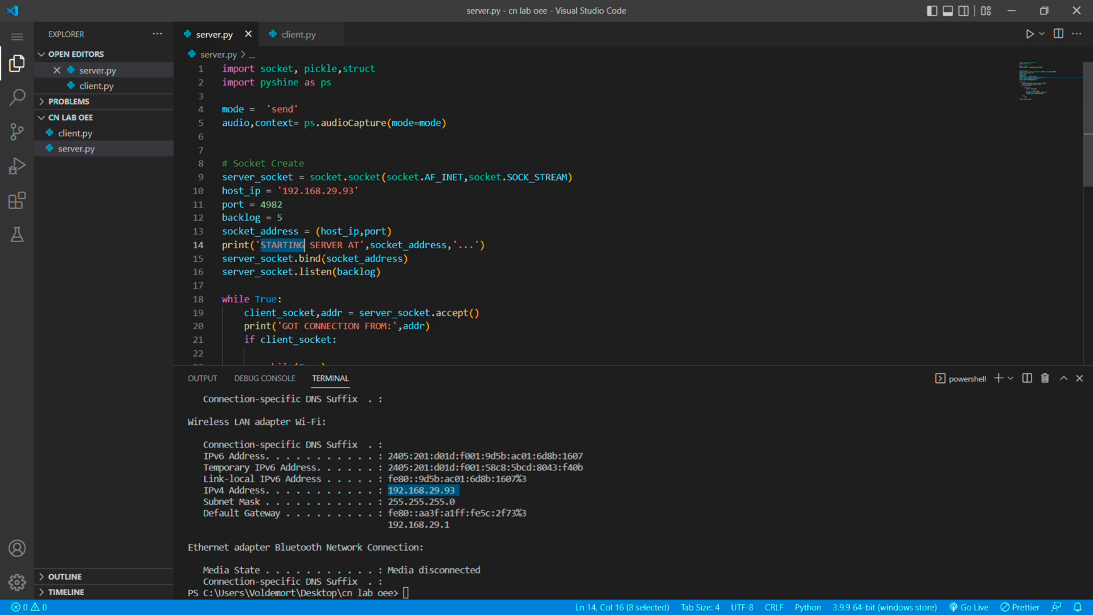
mouse_move(279, 312)
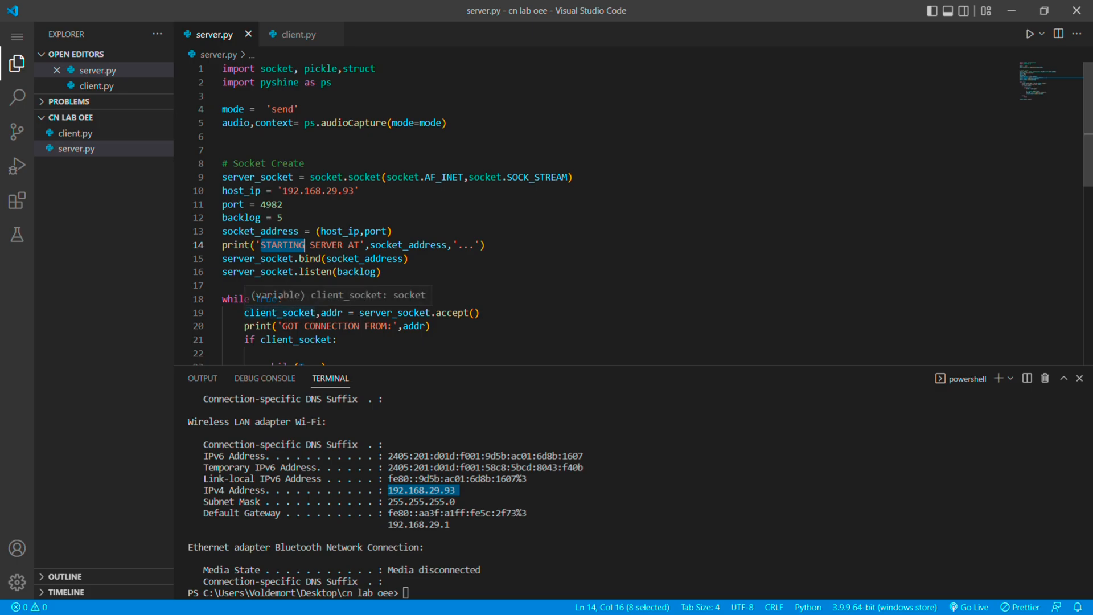
double_click(279, 313)
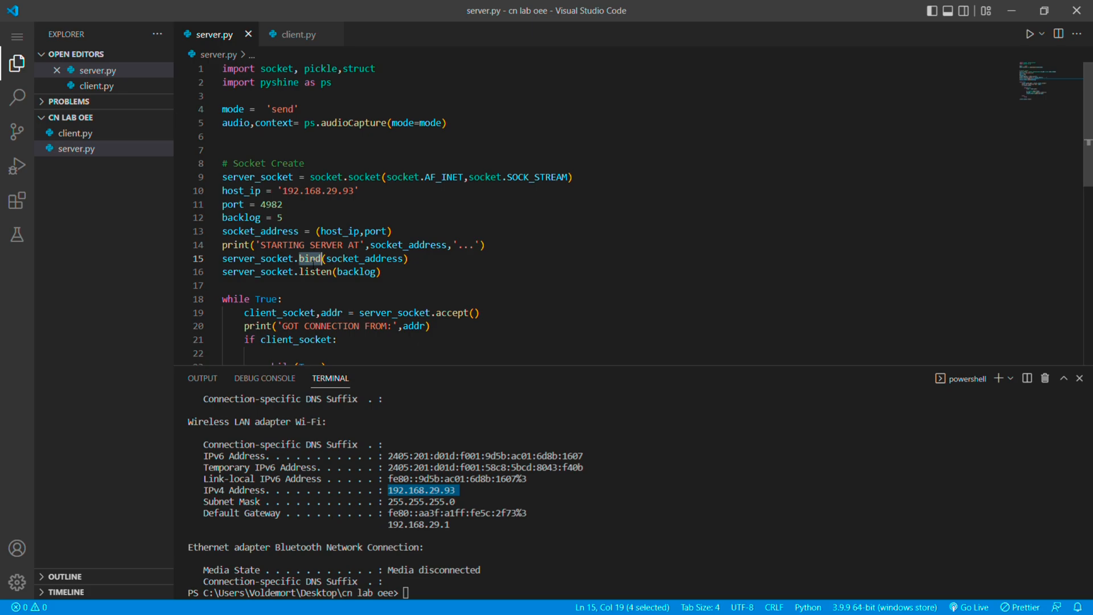
mouse_move(307, 257)
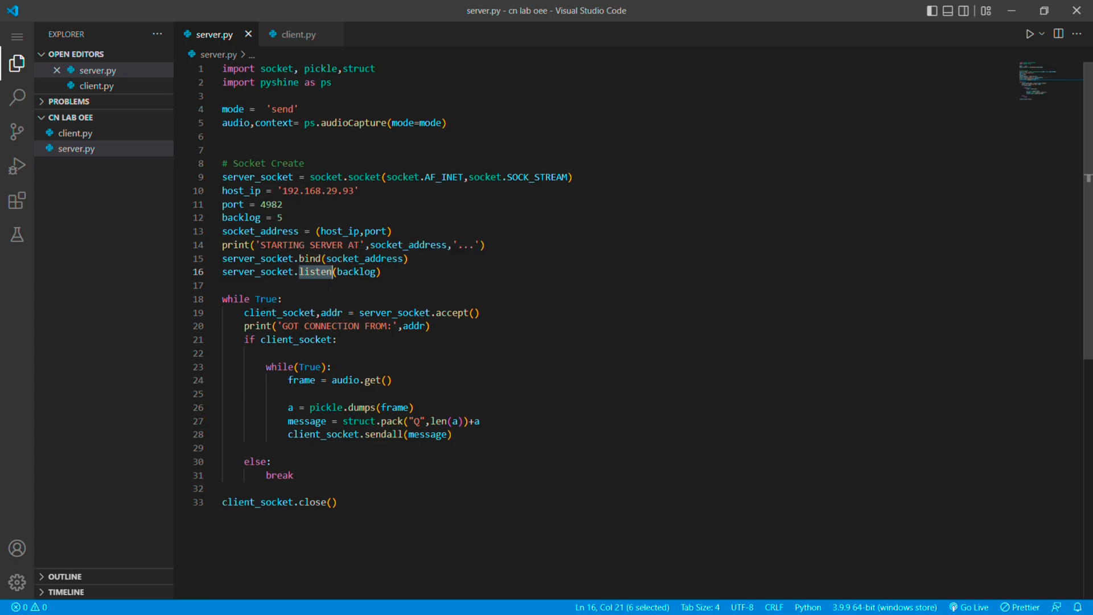
double_click(235, 299)
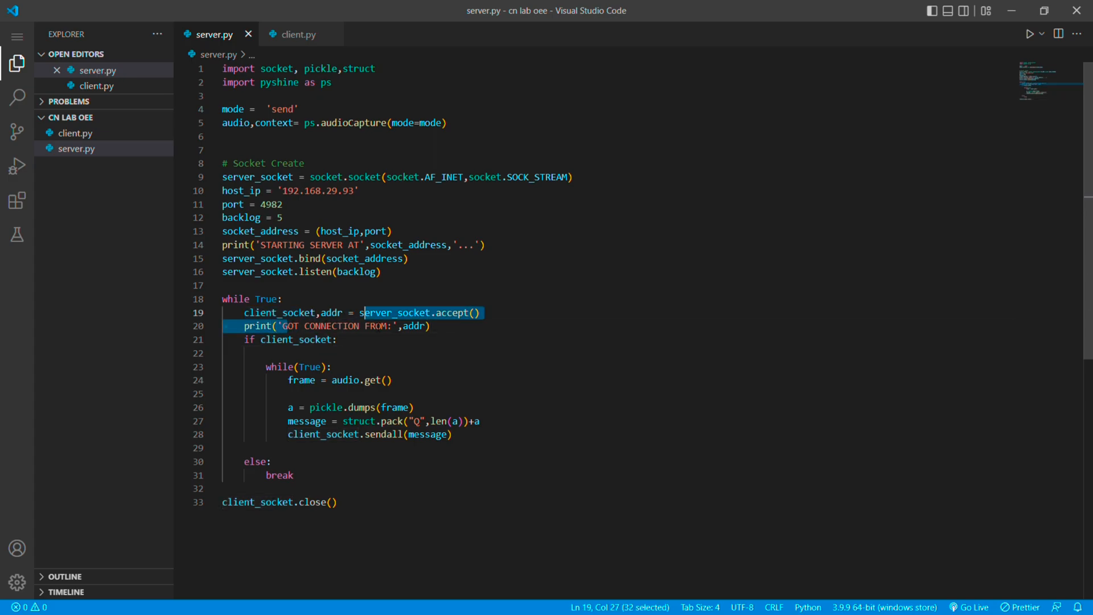
click(431, 326)
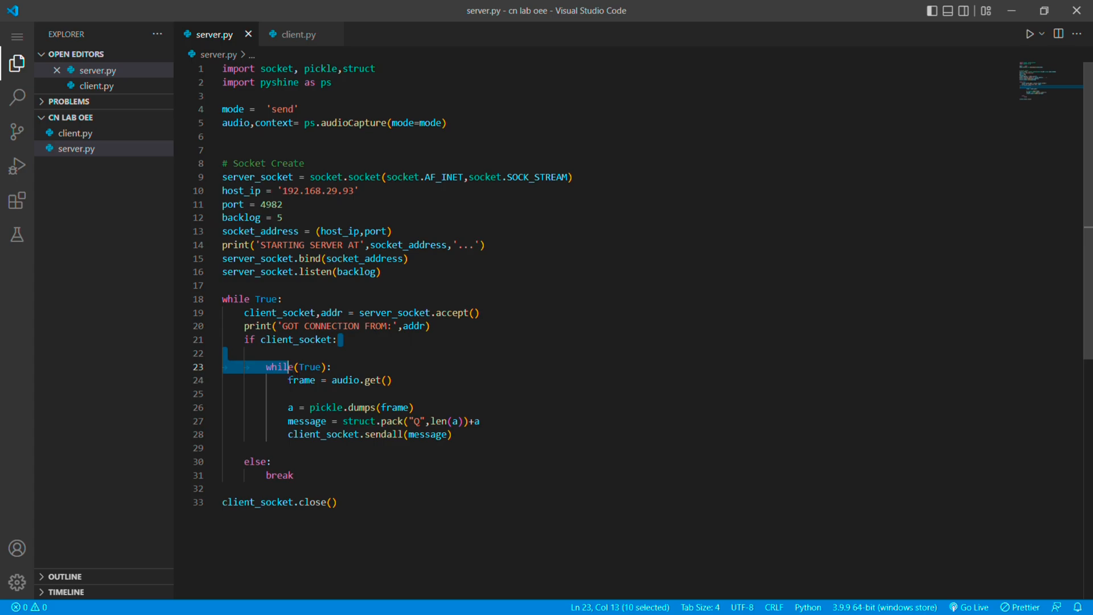
drag(294, 366, 321, 367)
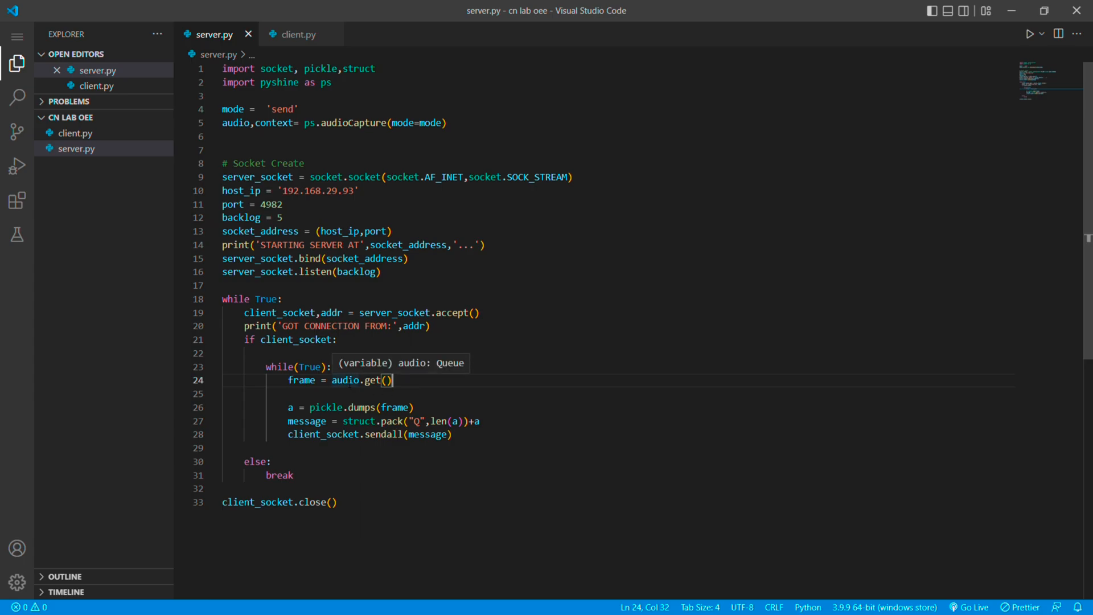
mouse_move(346, 380)
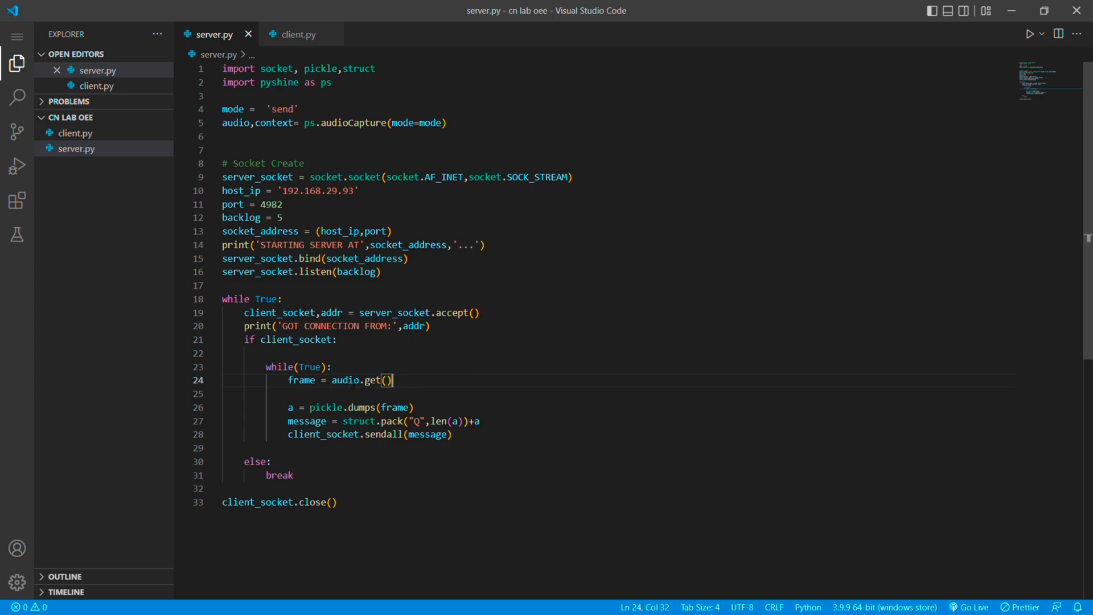
double_click(344, 379)
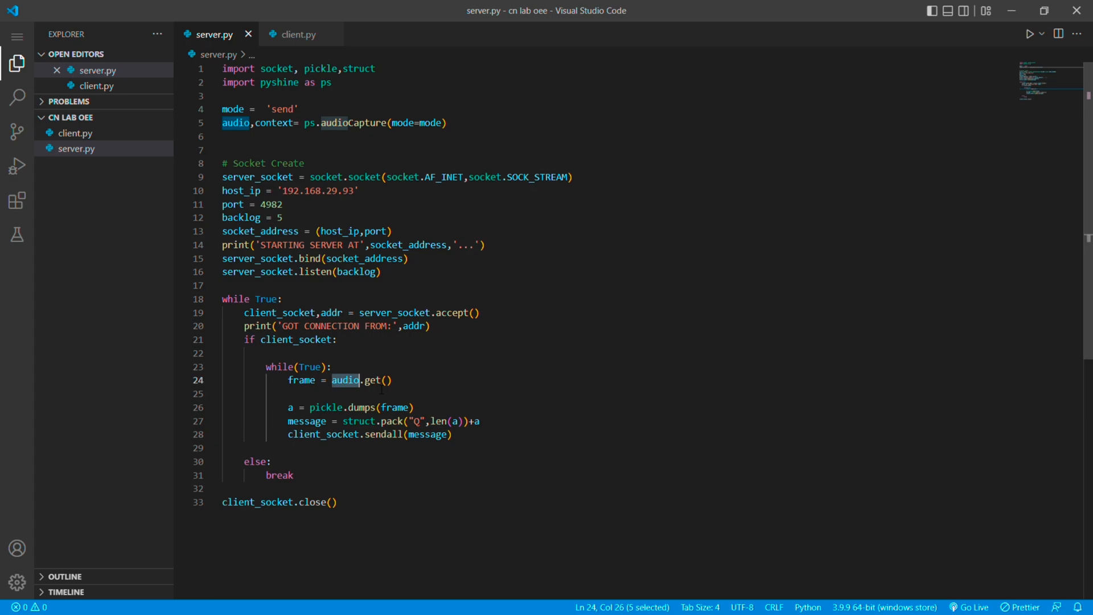
mouse_move(358, 420)
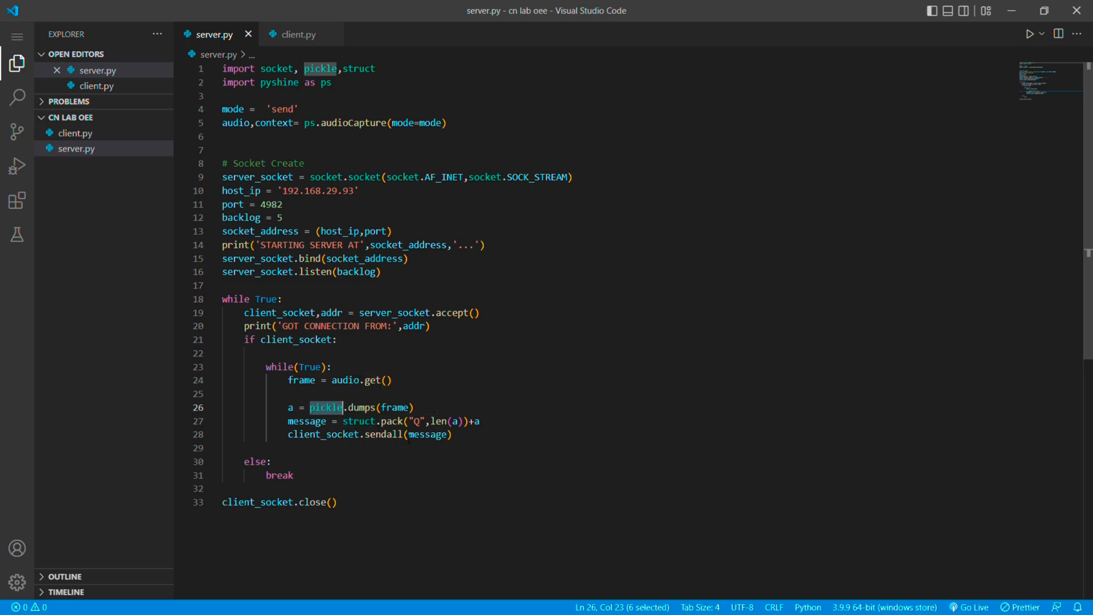
double_click(385, 434)
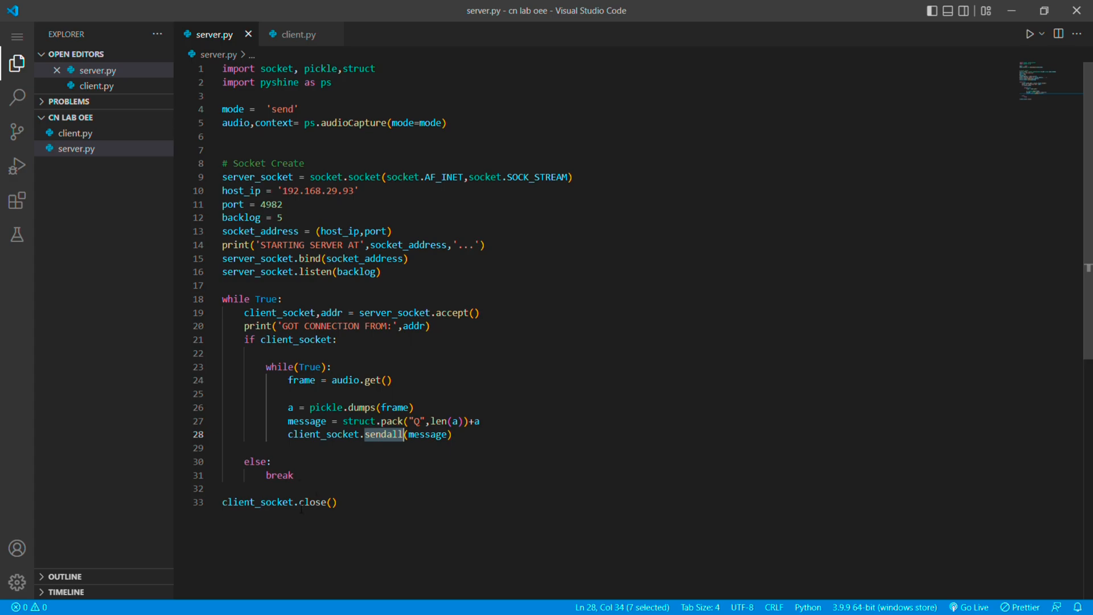
double_click(255, 460)
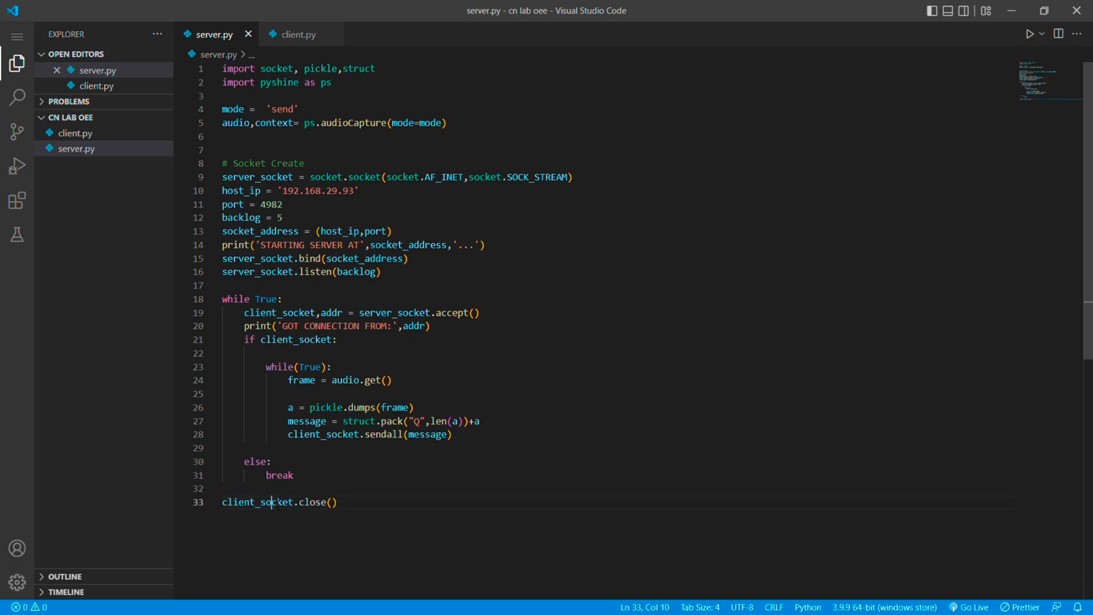
double_click(313, 502)
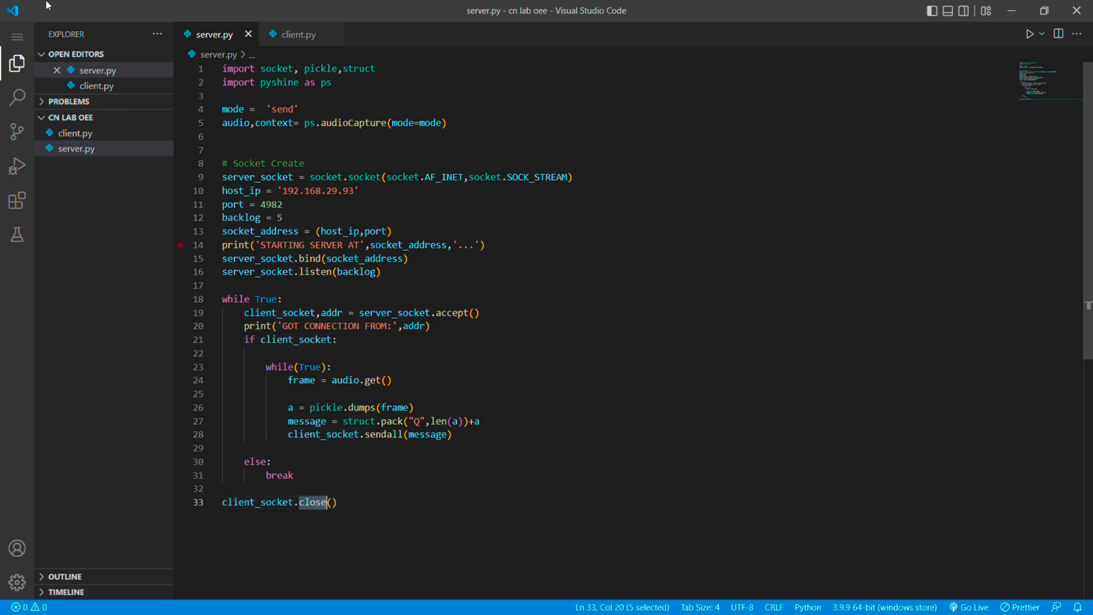
mouse_move(287, 16)
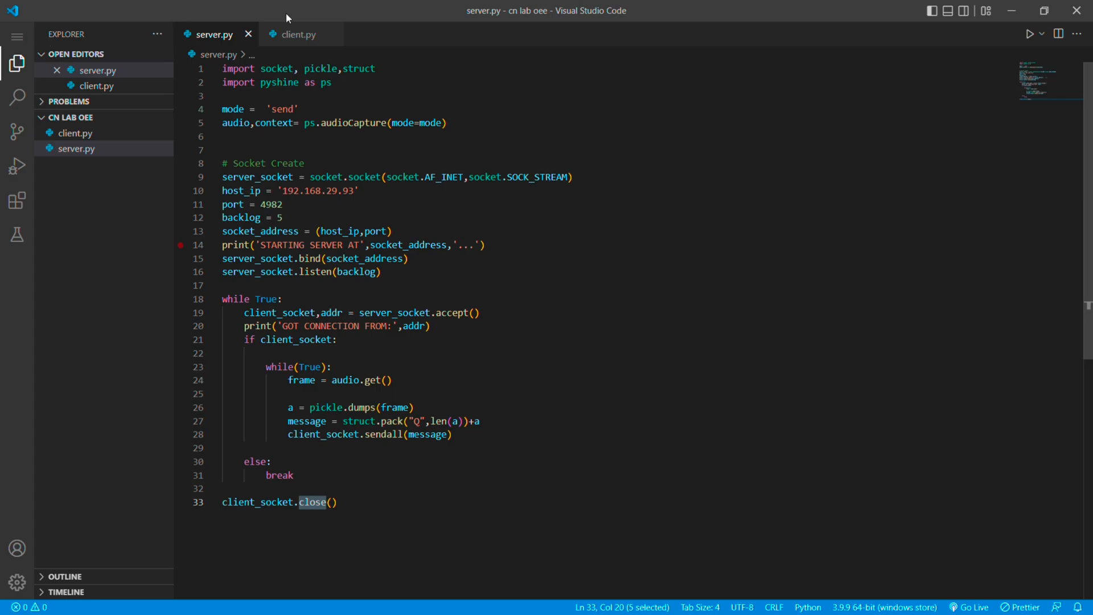
Set client.py's host_ip to 192.168.29.93 while reviewing client_socket and the CONNECTED message.
click(297, 34)
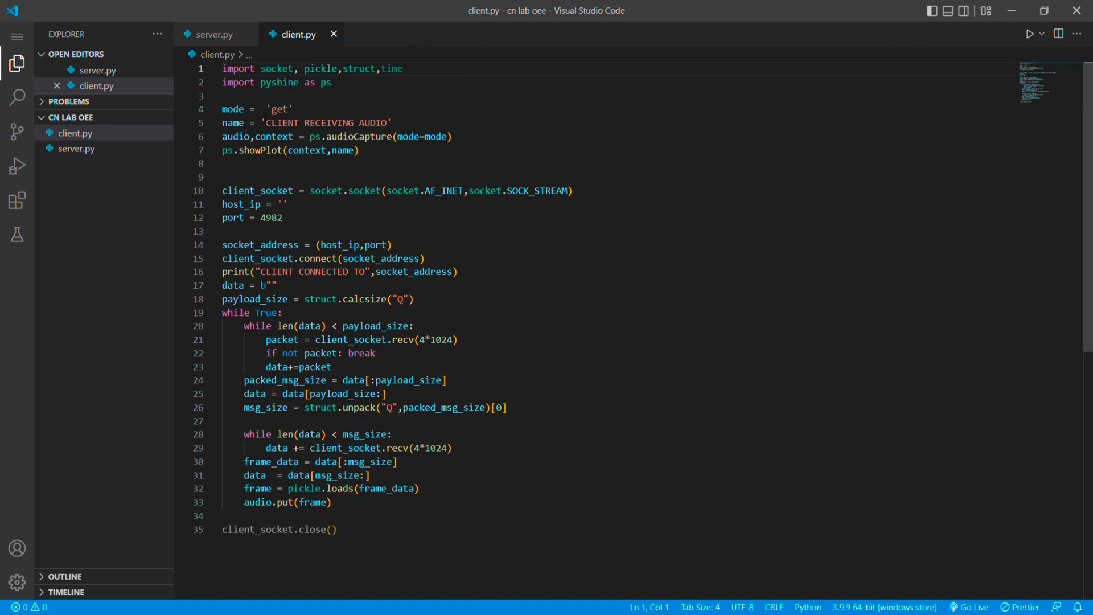
mouse_move(277, 68)
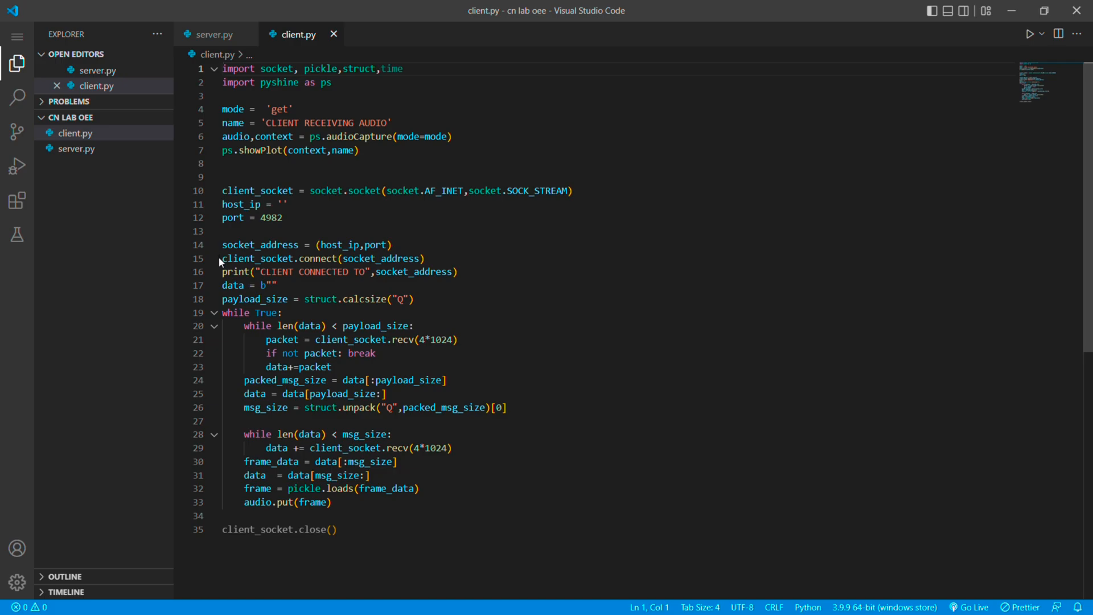
mouse_move(260, 245)
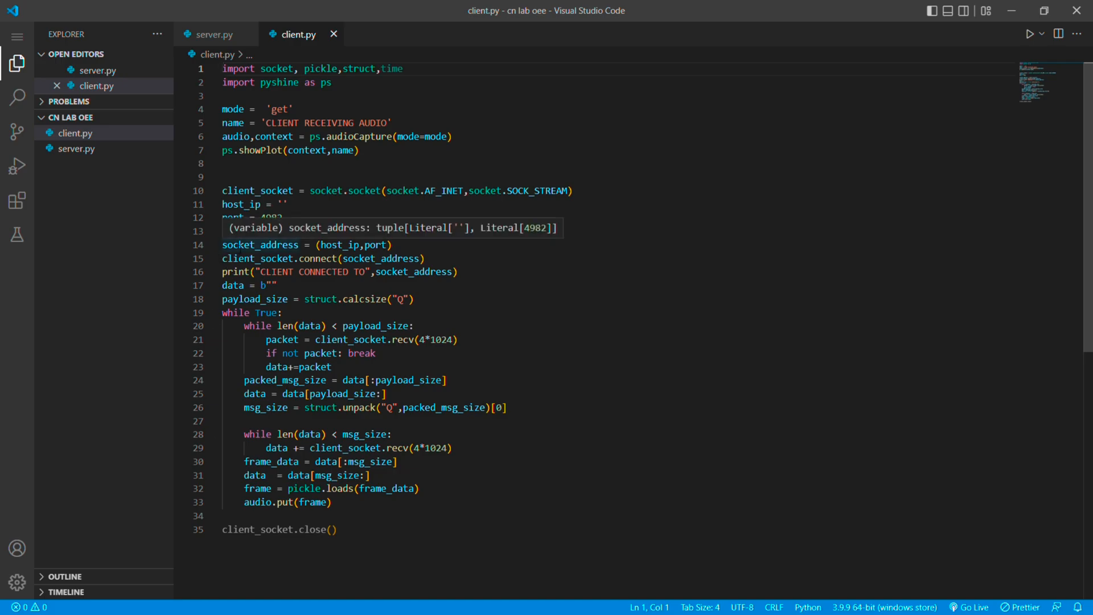
mouse_move(239, 225)
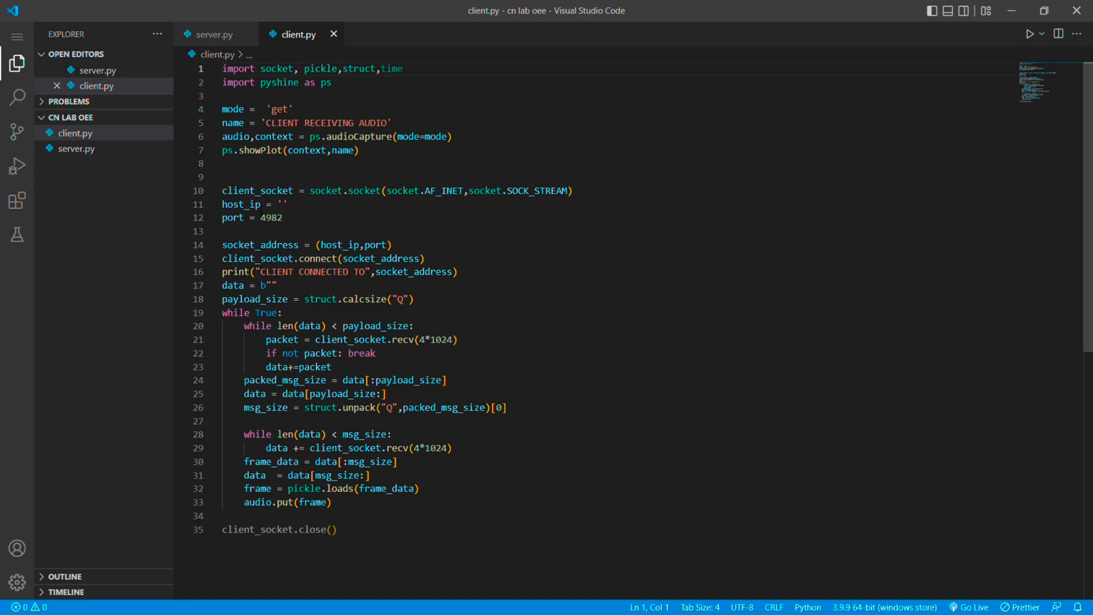
double_click(257, 190)
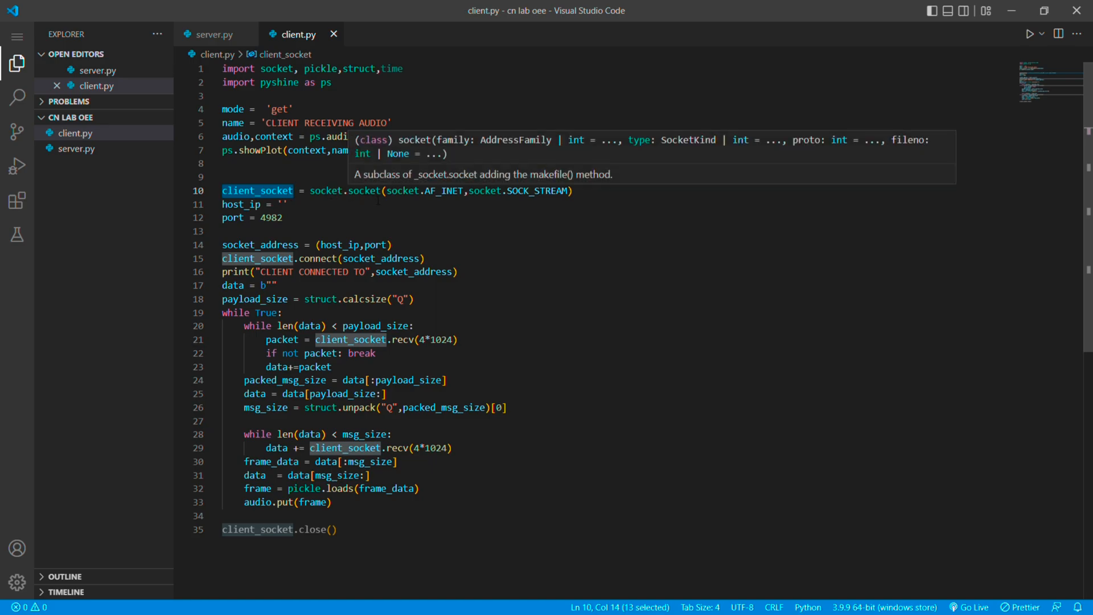
click(282, 205)
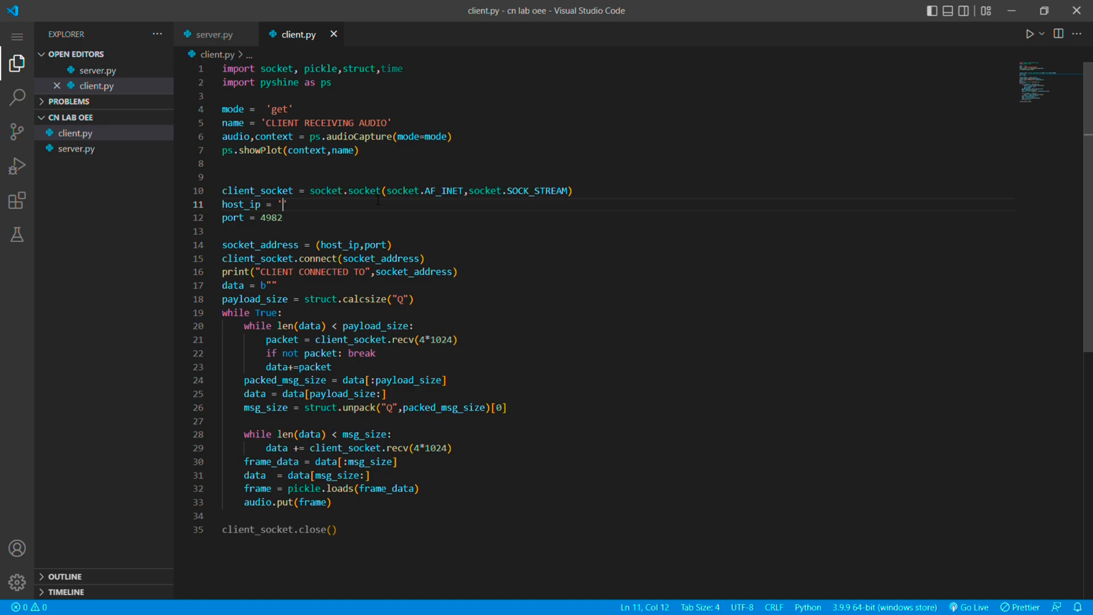
text(v)
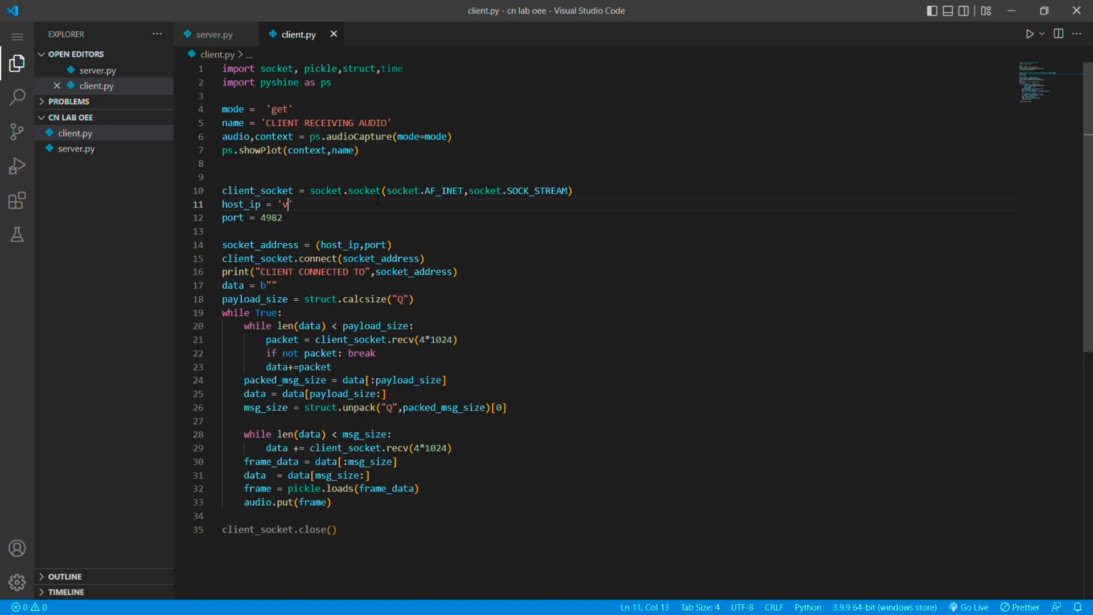
text(192.168.29.93)
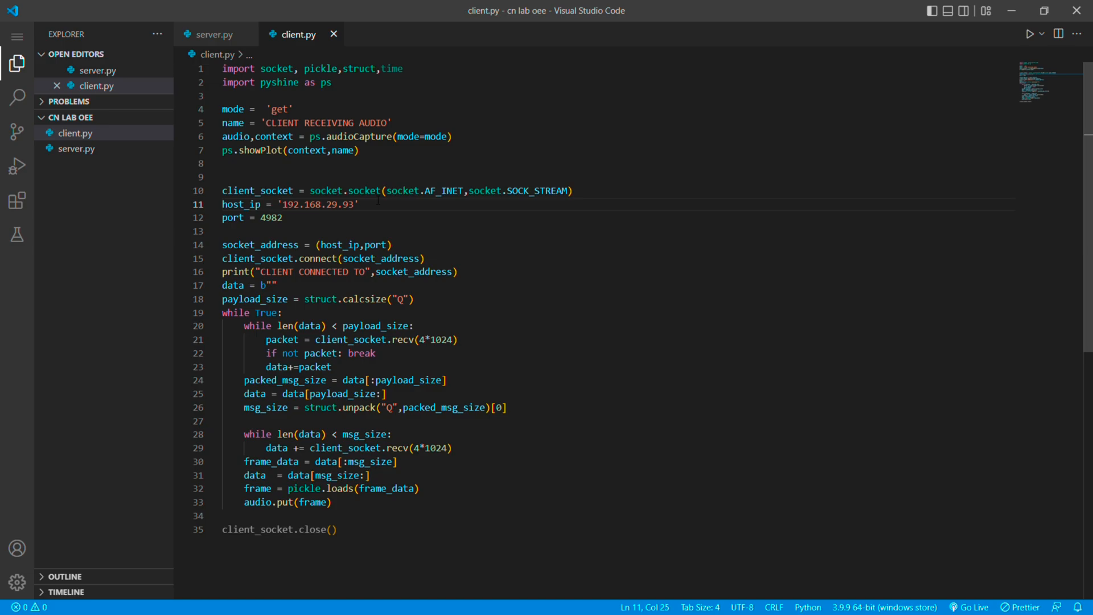
double_click(233, 217)
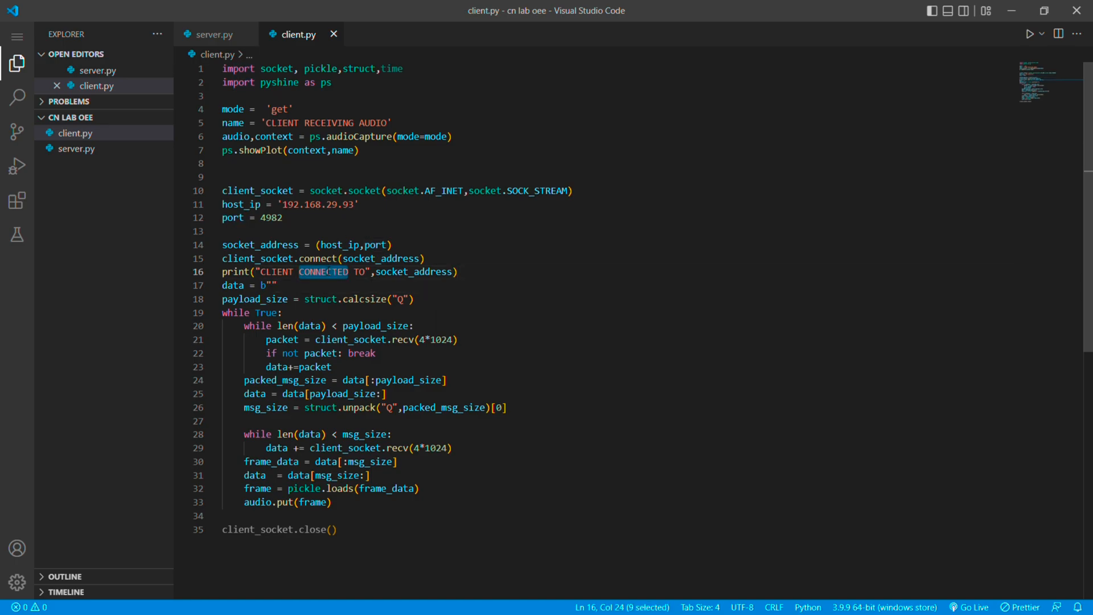
mouse_move(258, 258)
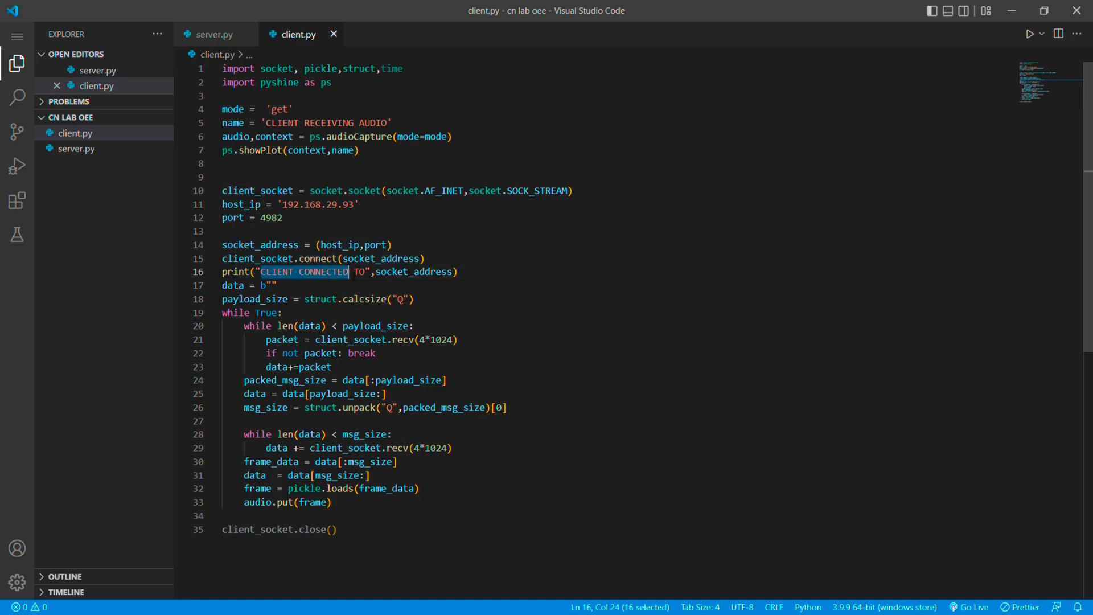
double_click(318, 258)
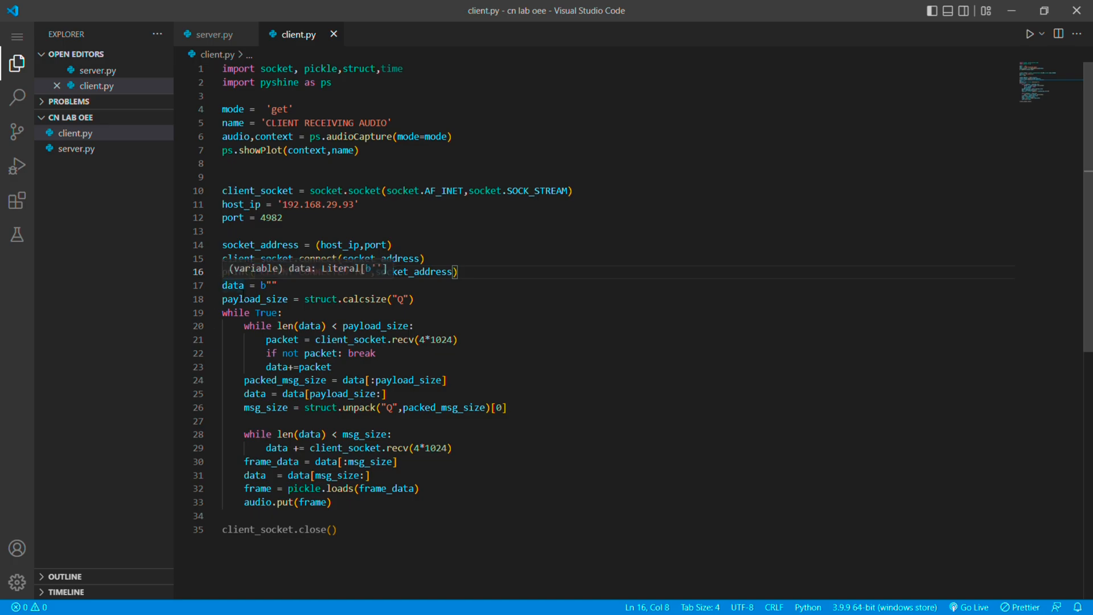
double_click(233, 285)
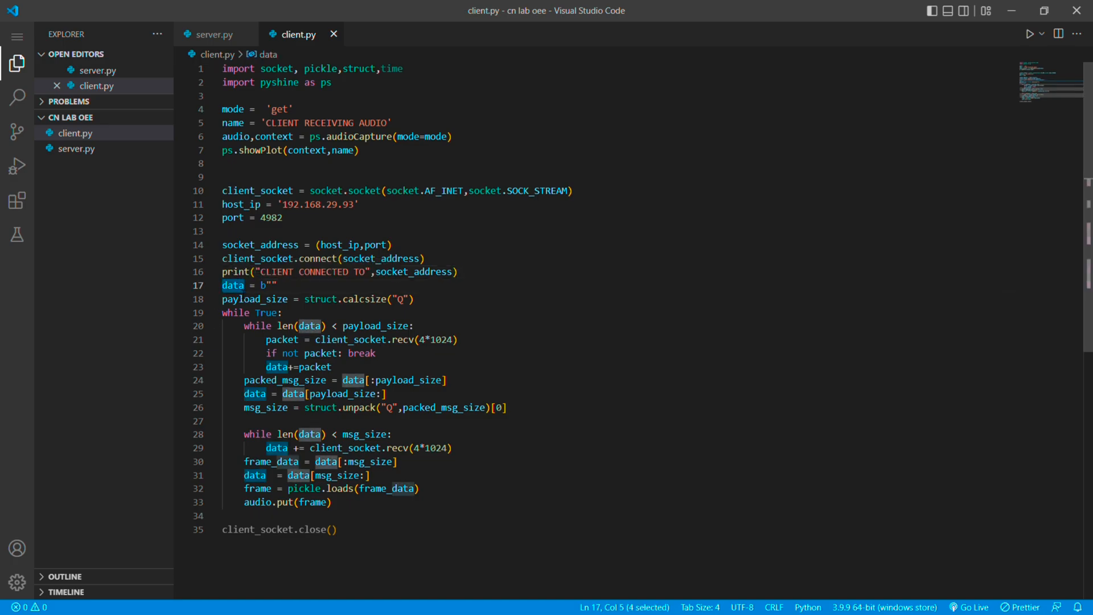
mouse_move(256, 298)
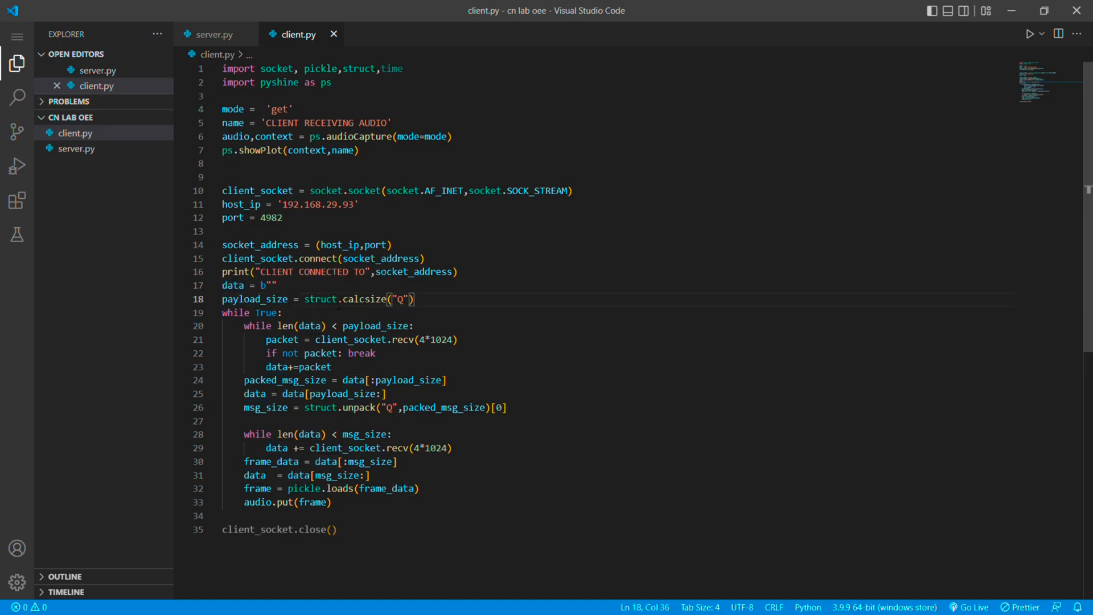
drag(319, 299, 415, 298)
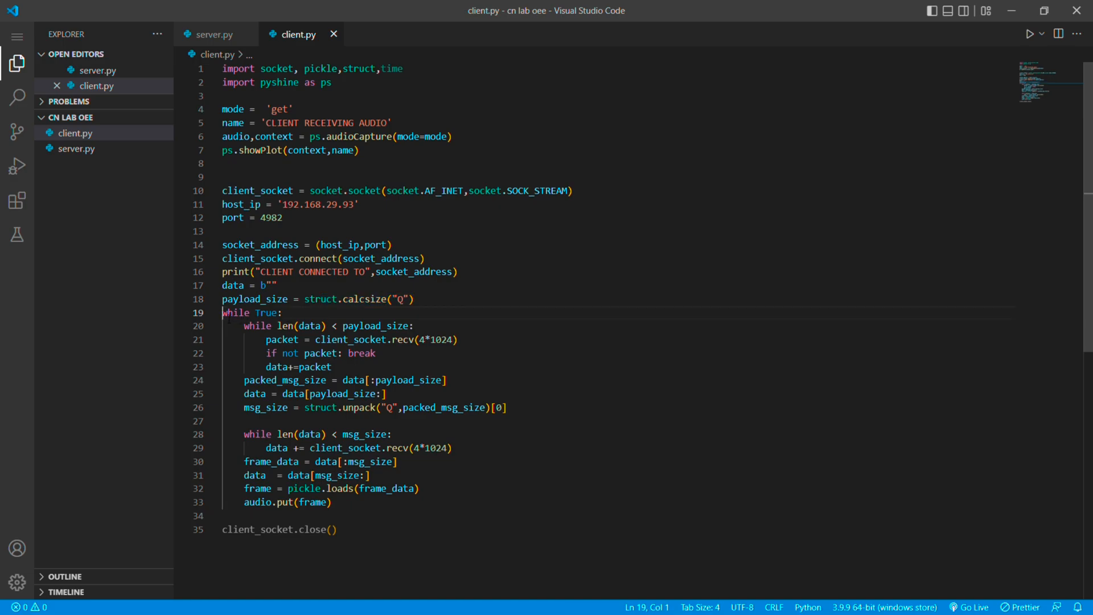
double_click(249, 313)
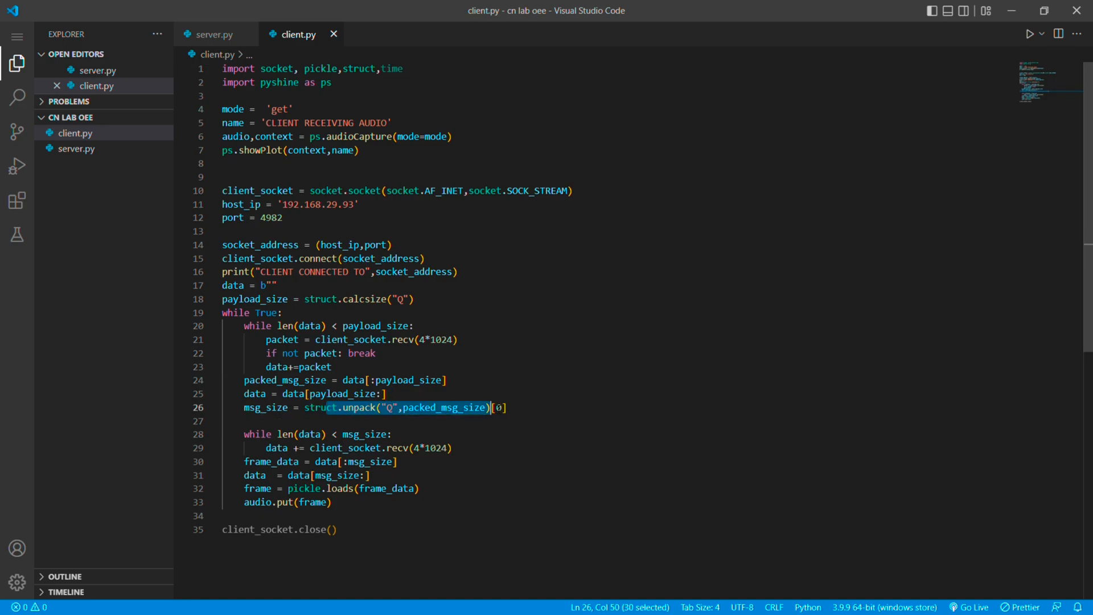
drag(490, 407, 506, 407)
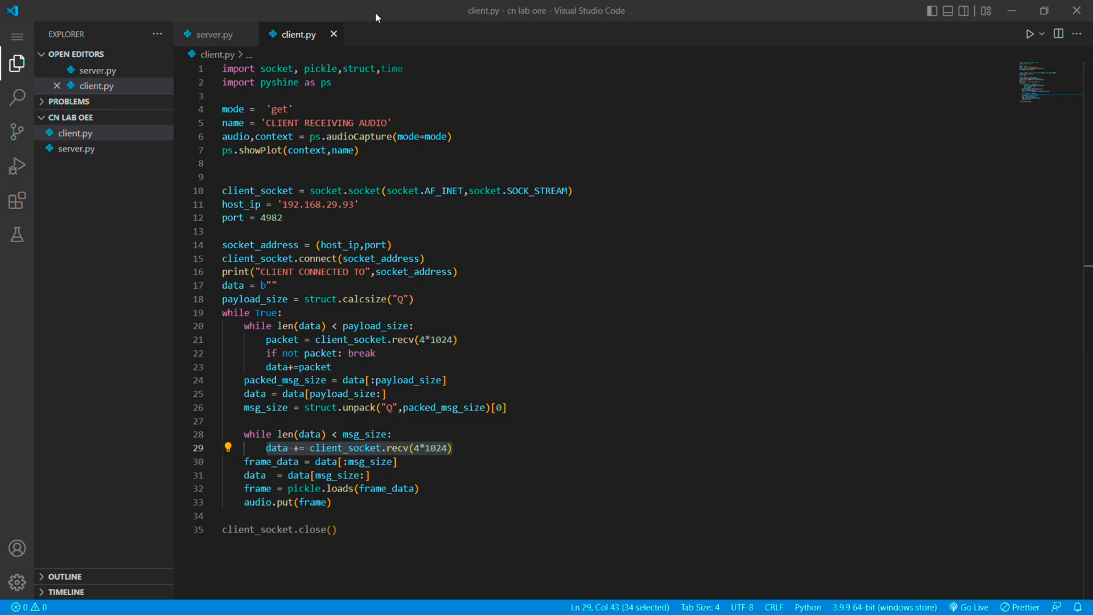
mouse_move(631, 29)
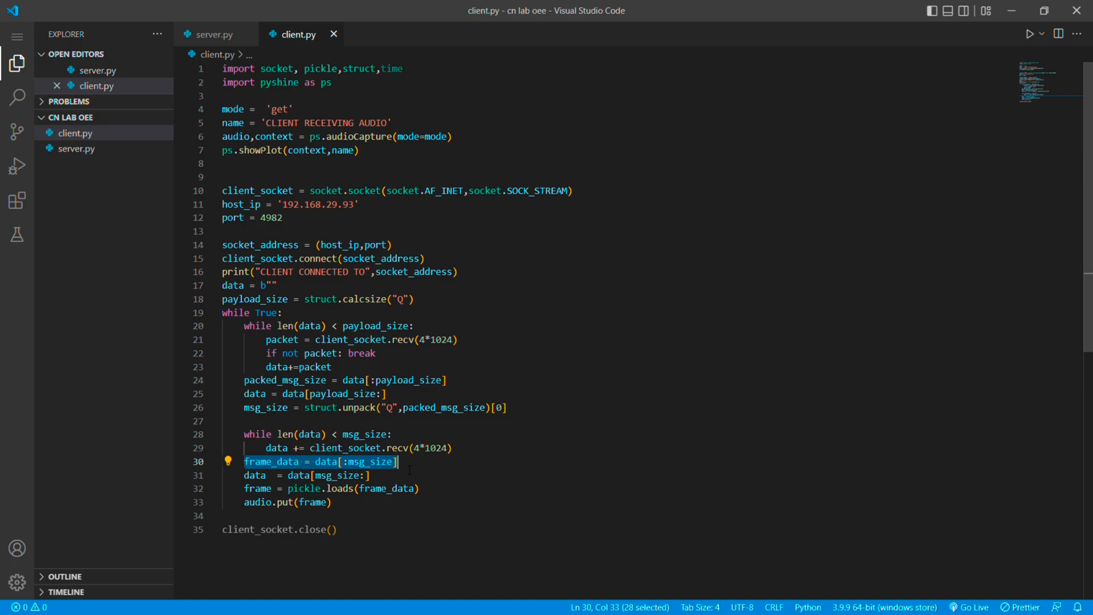
mouse_move(259, 487)
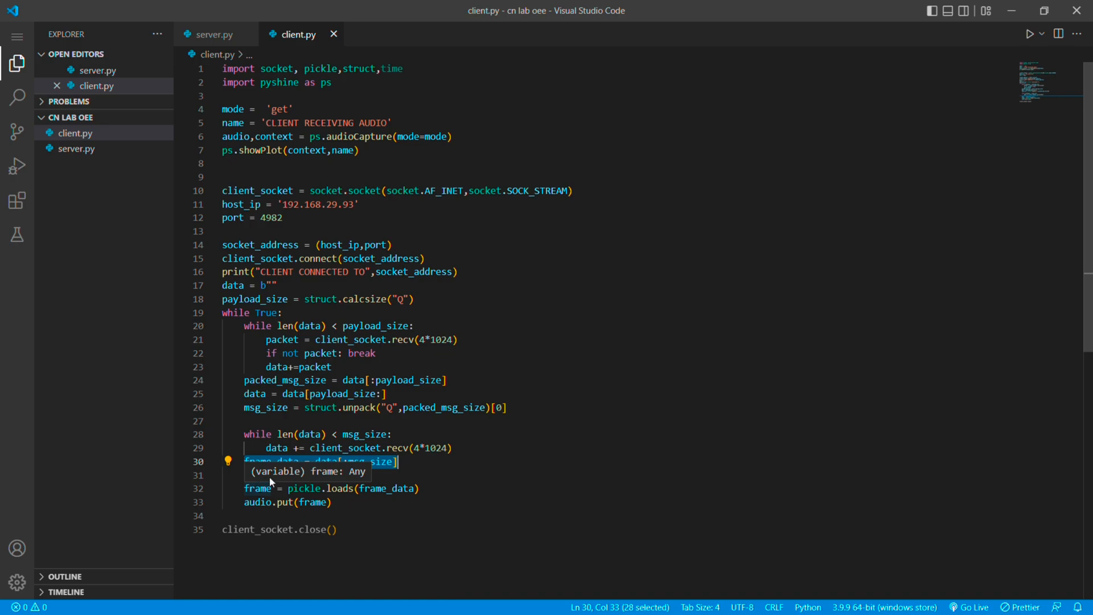
click(249, 502)
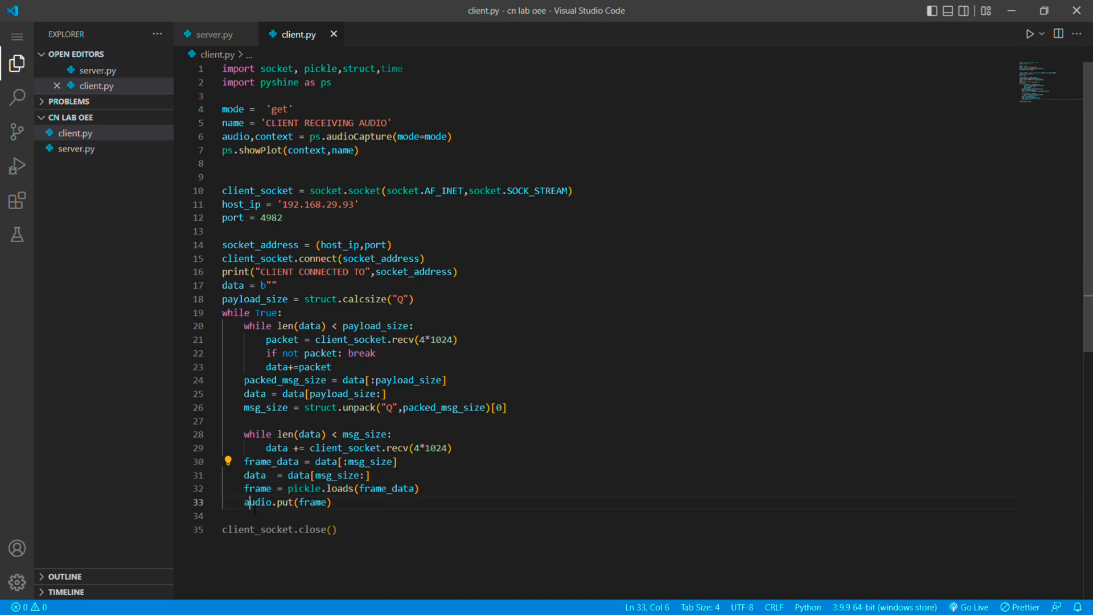
drag(244, 502, 333, 502)
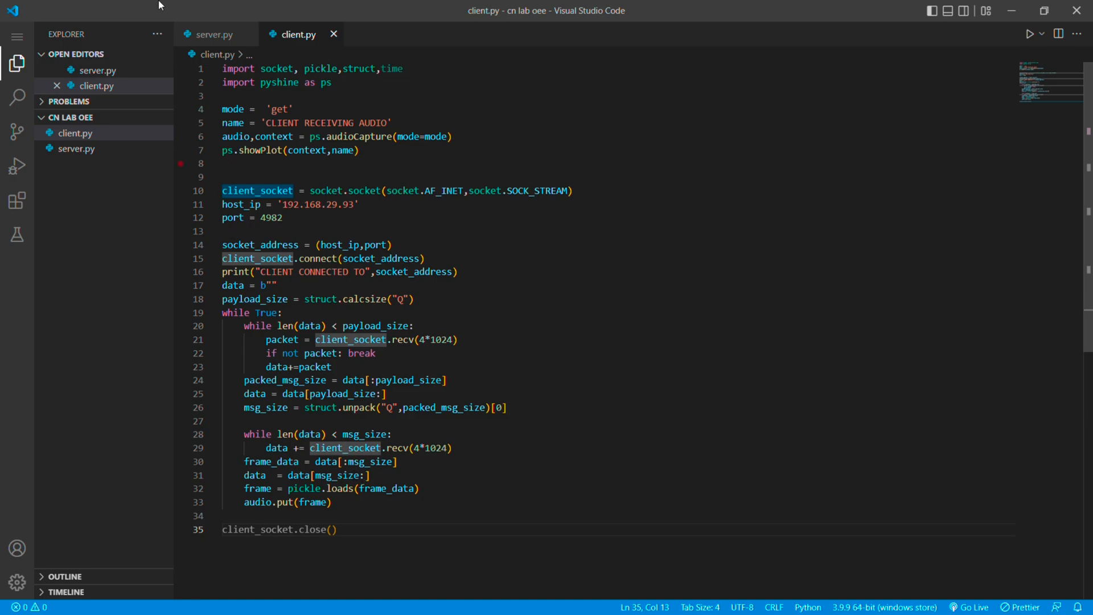
mouse_move(215, 34)
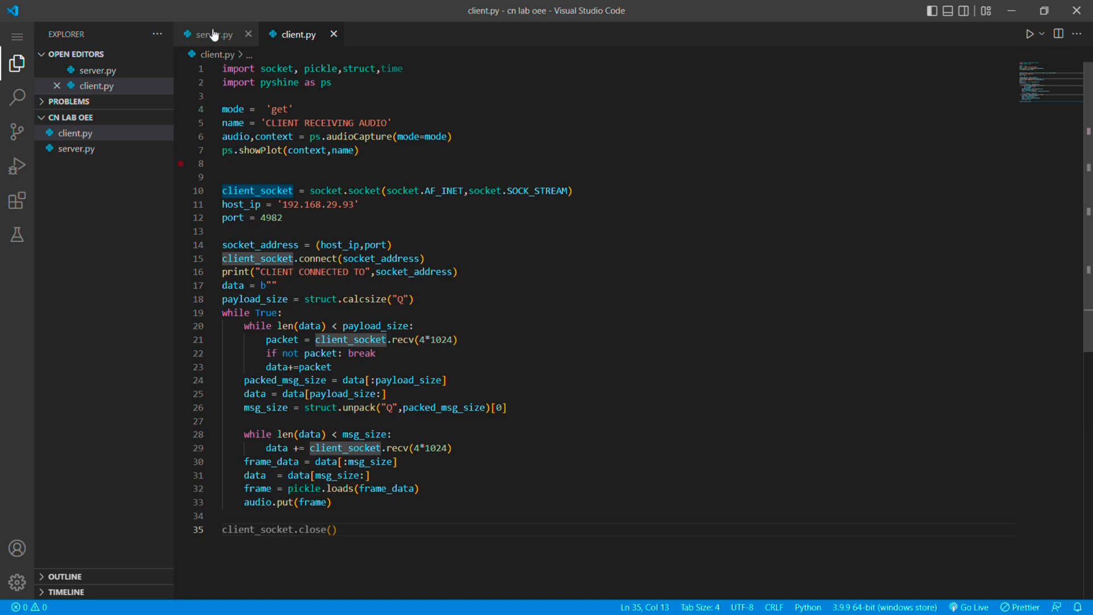
Return to server.py and start a fresh PowerShell terminal beneath it.
click(209, 34)
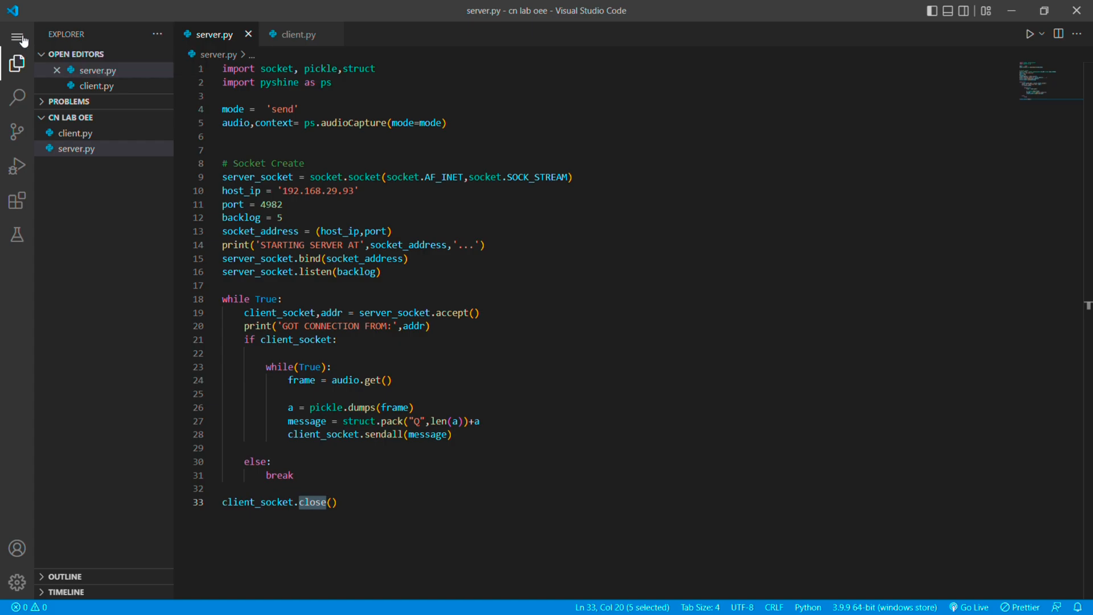
mouse_move(18, 63)
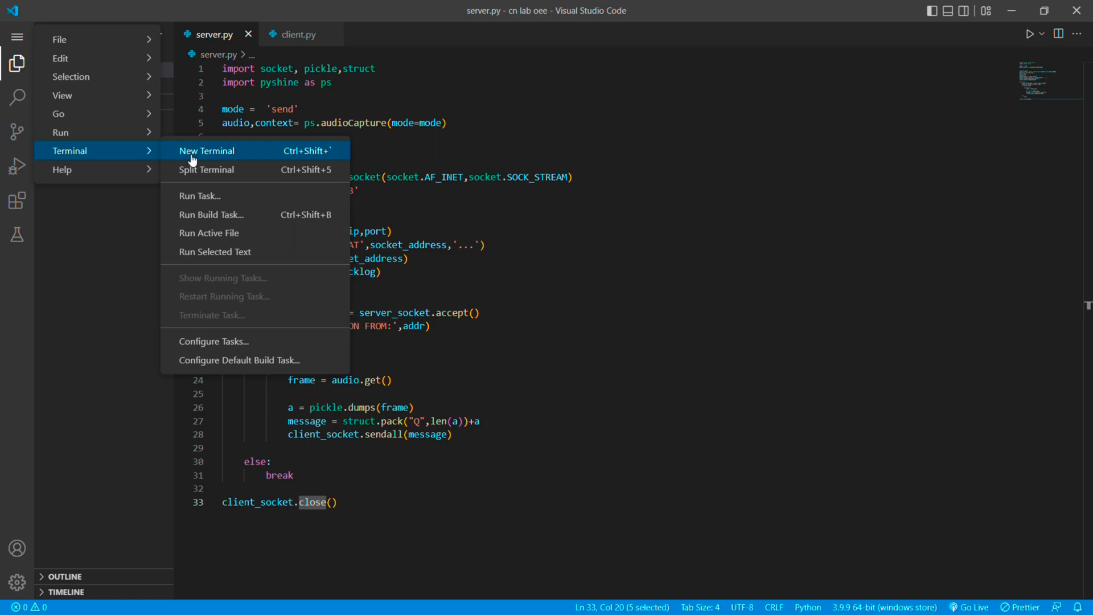
click(207, 150)
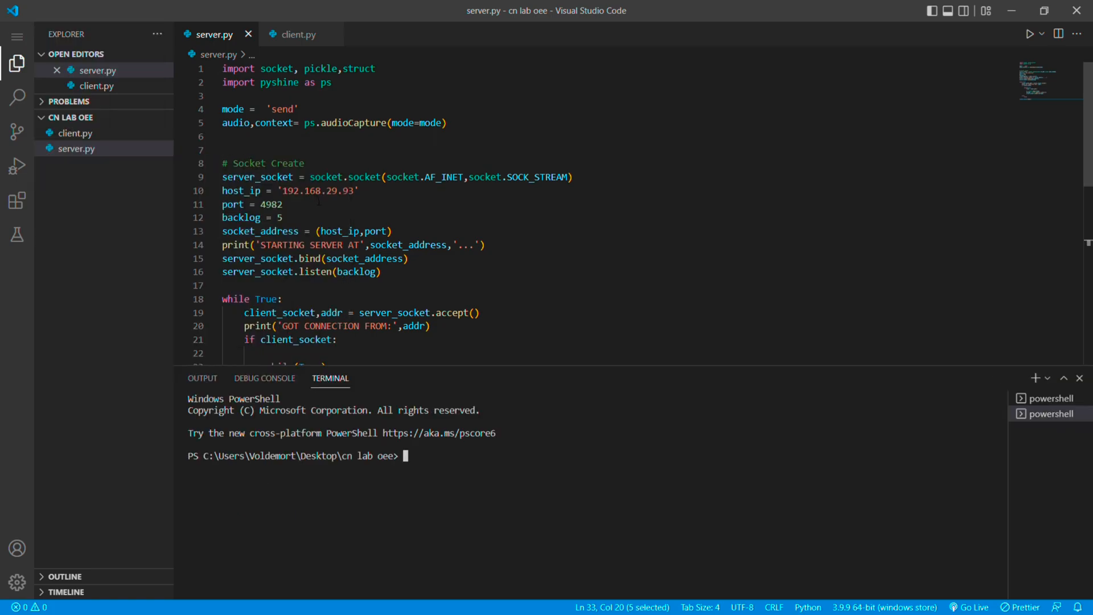
Run python3 server.py so the server starts at 192.168.29.93 port 4982.
text(py)
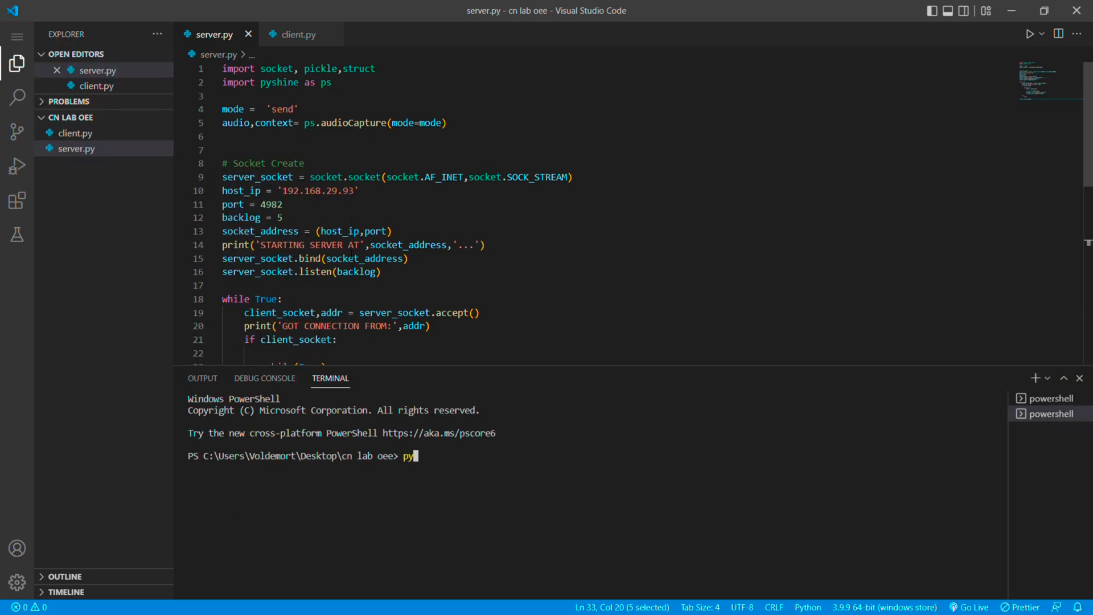
text(t)
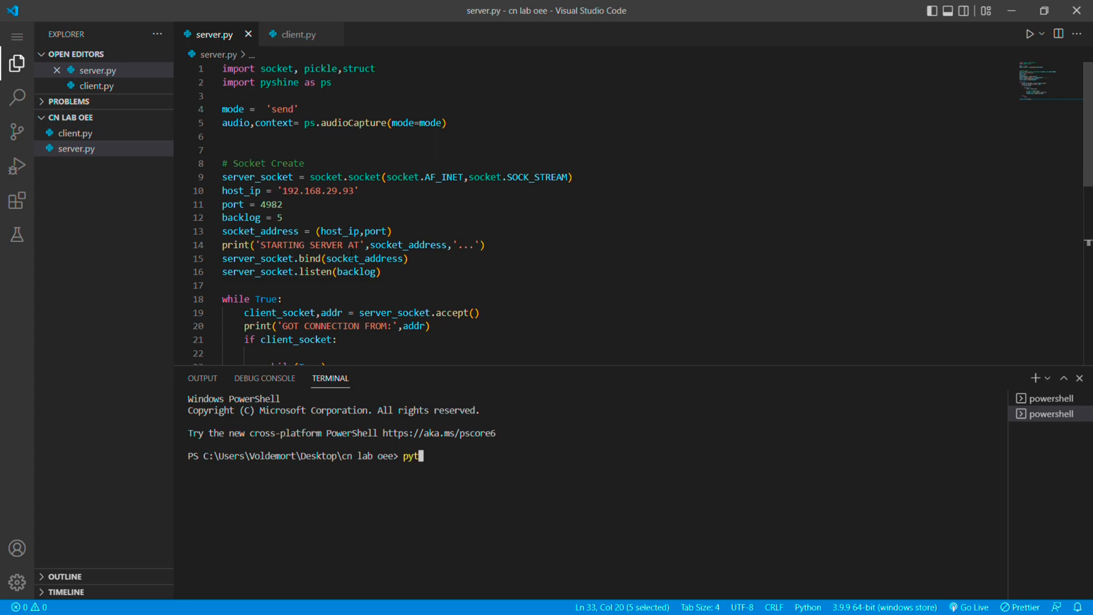
text(hon)
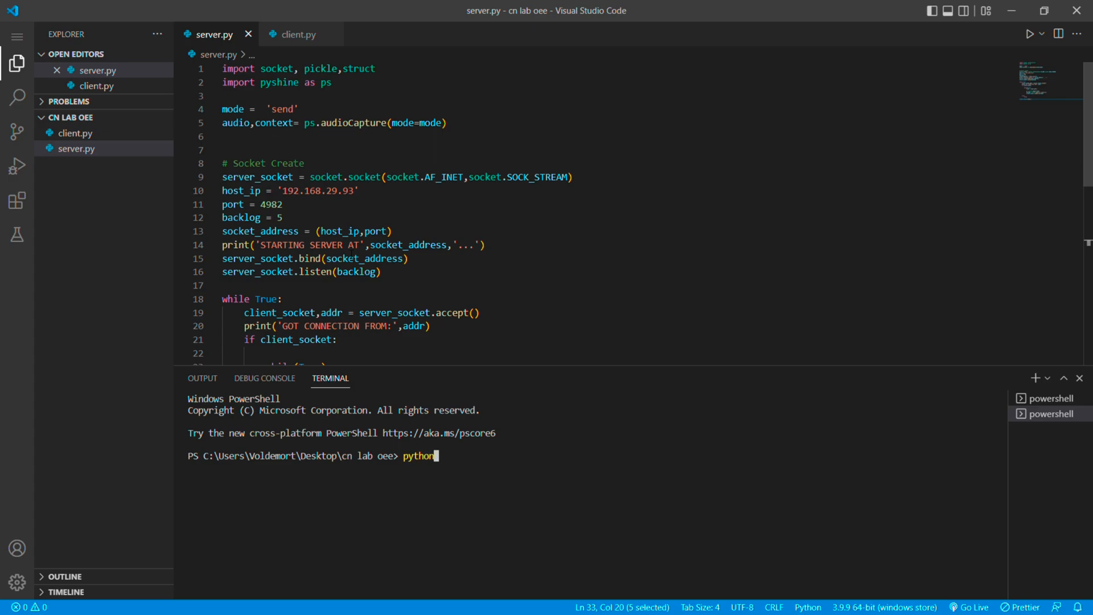
text(3)
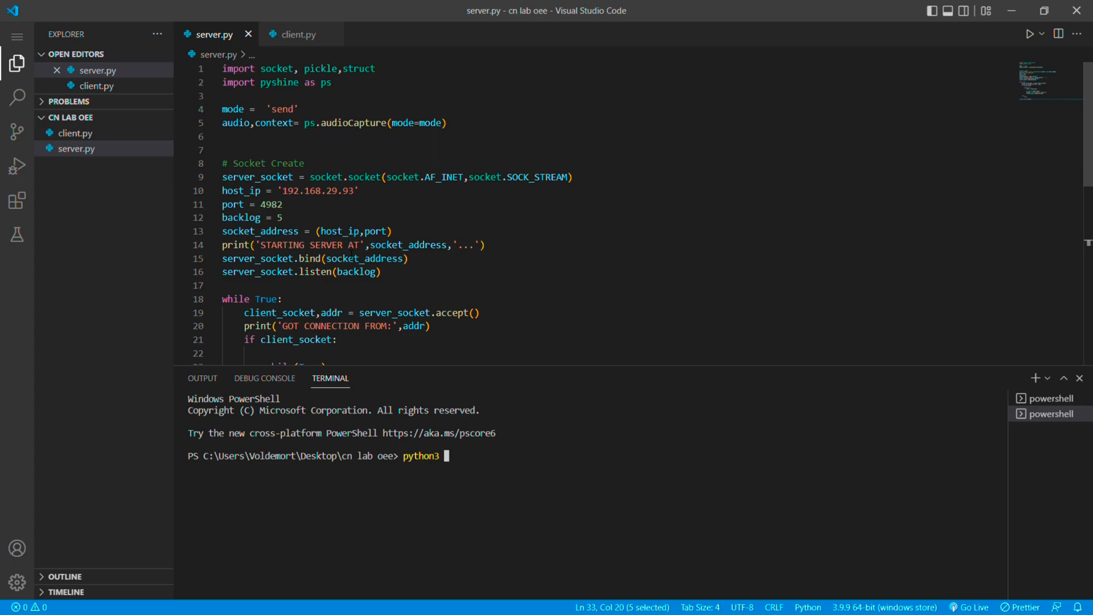
text(server.py)
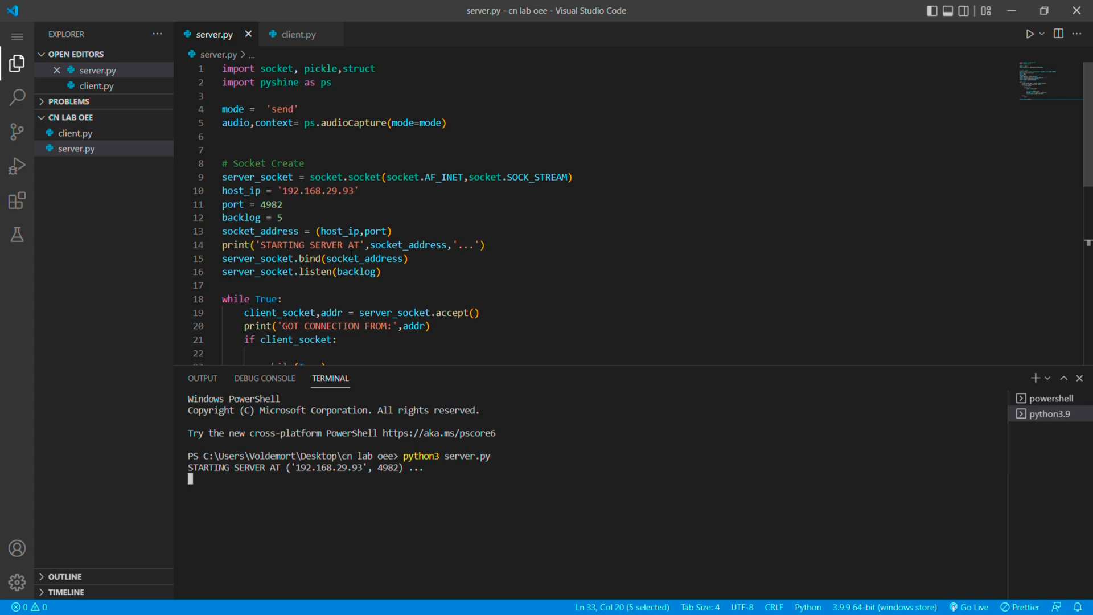
mouse_move(1064, 378)
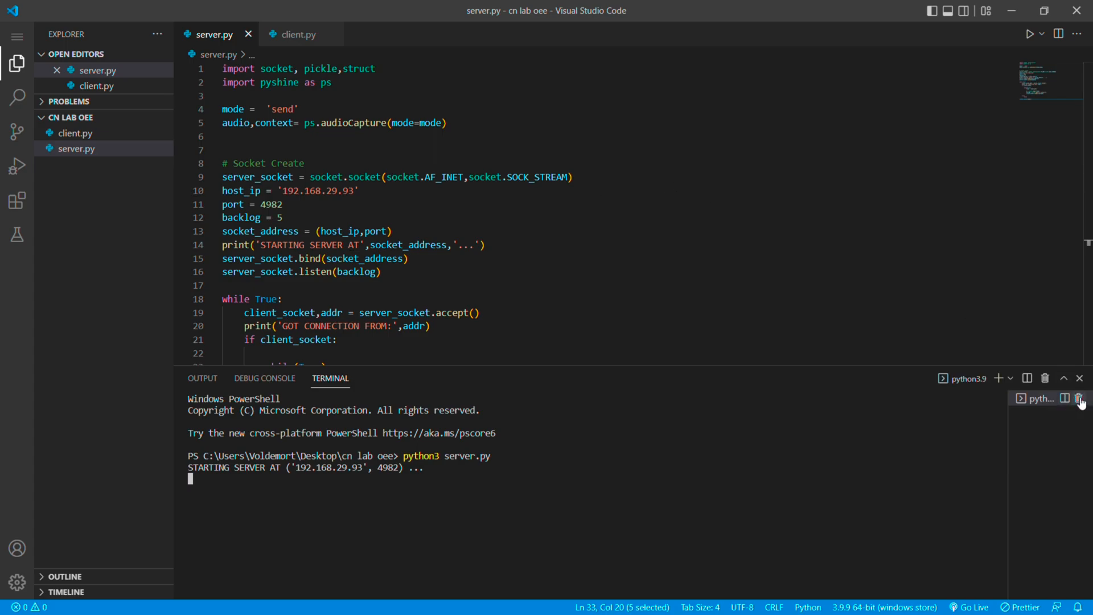
Split the terminal and launch python3 client.py in the second pane beside the running server.
click(1028, 377)
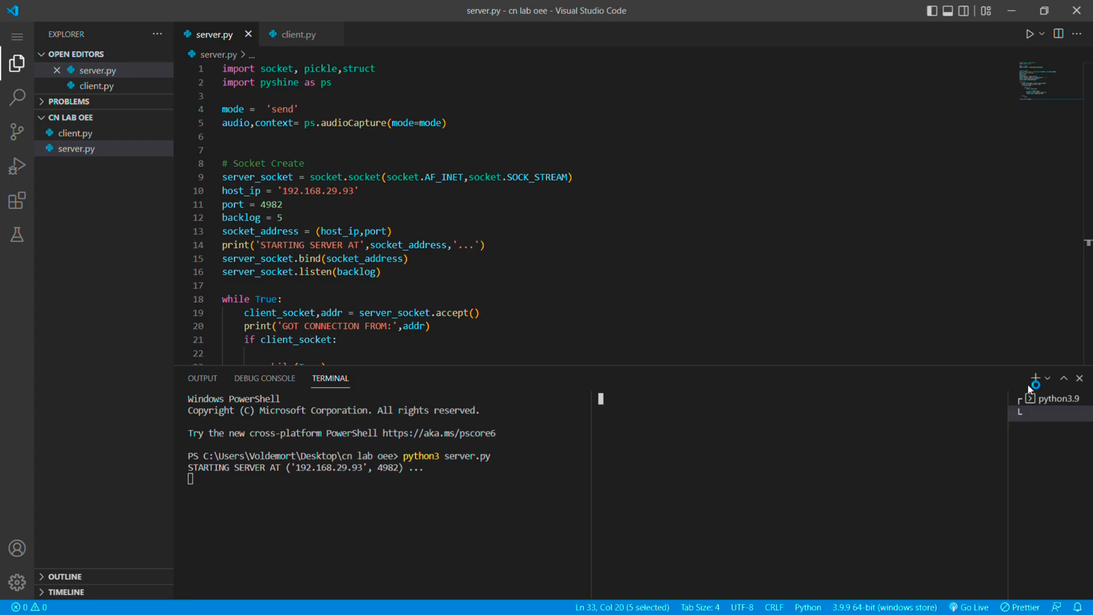
click(1035, 378)
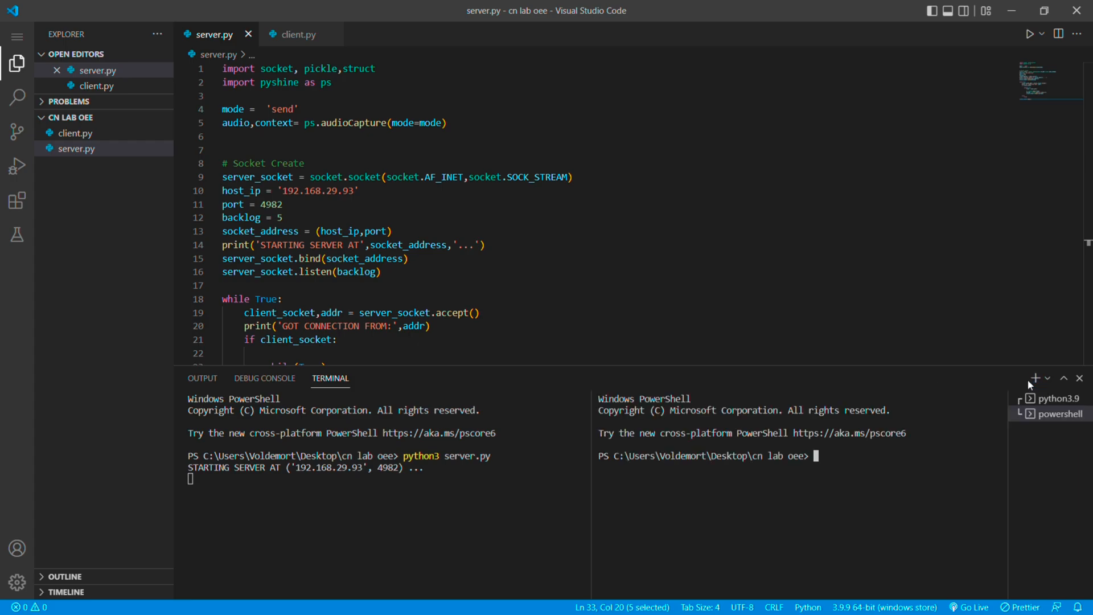
text(python3 server.p)
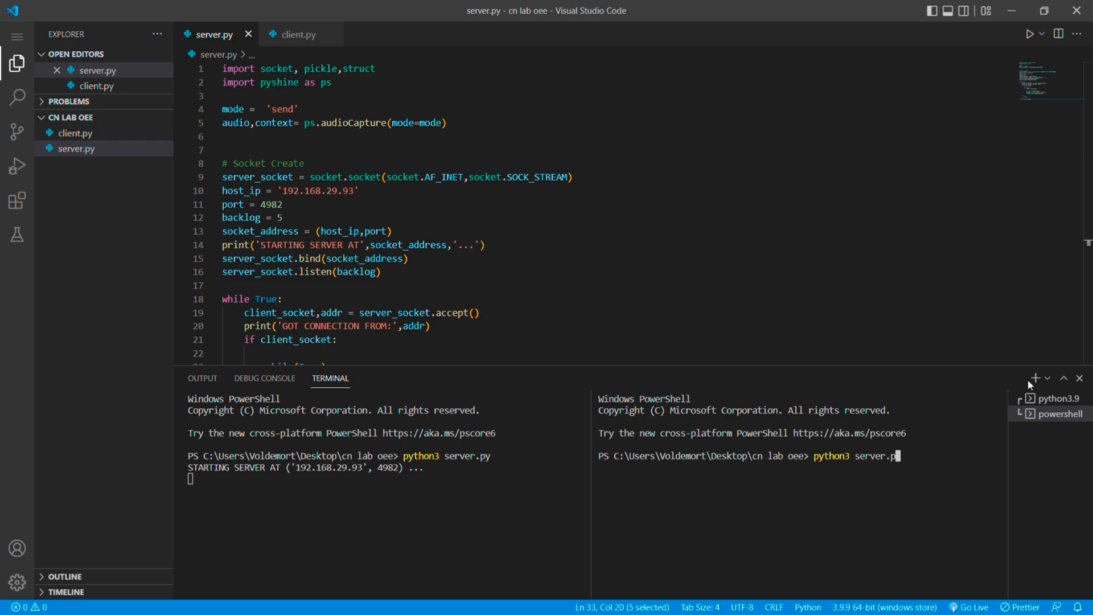
text(c)
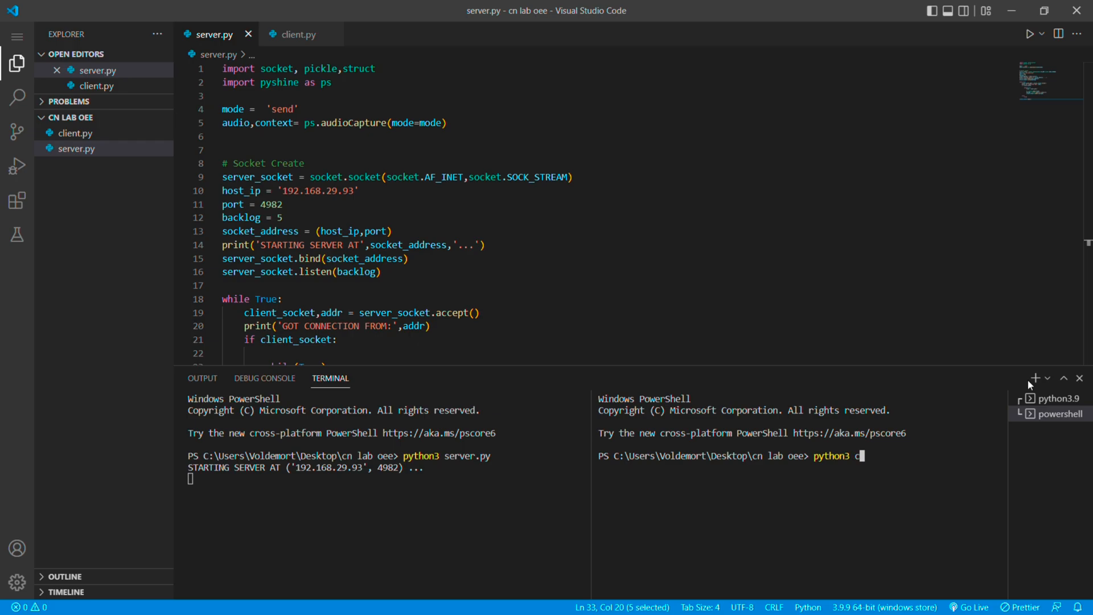
text(lient)
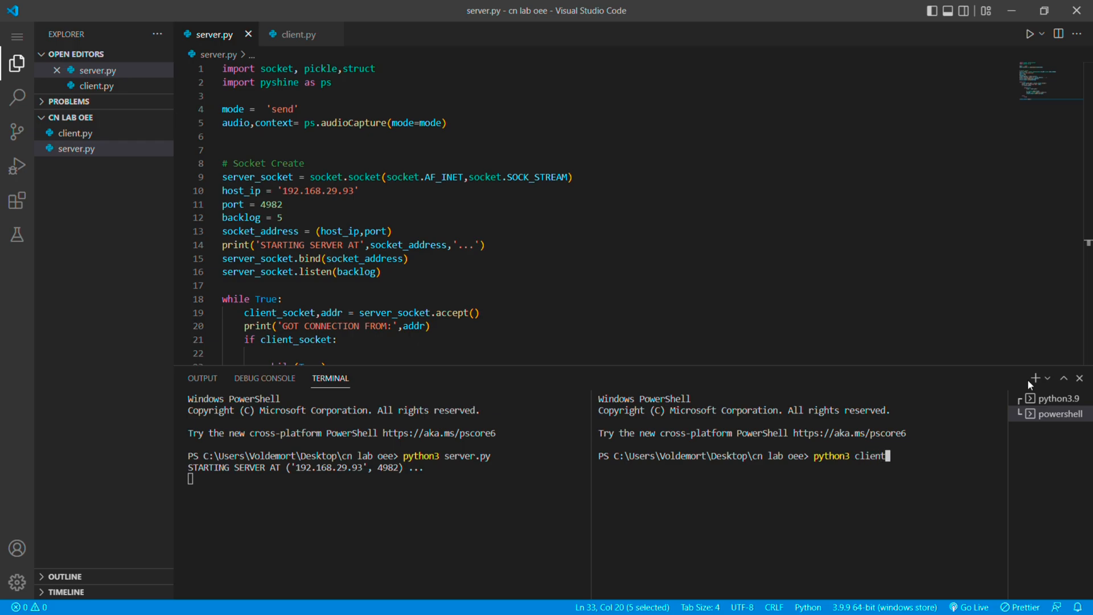
text(.py)
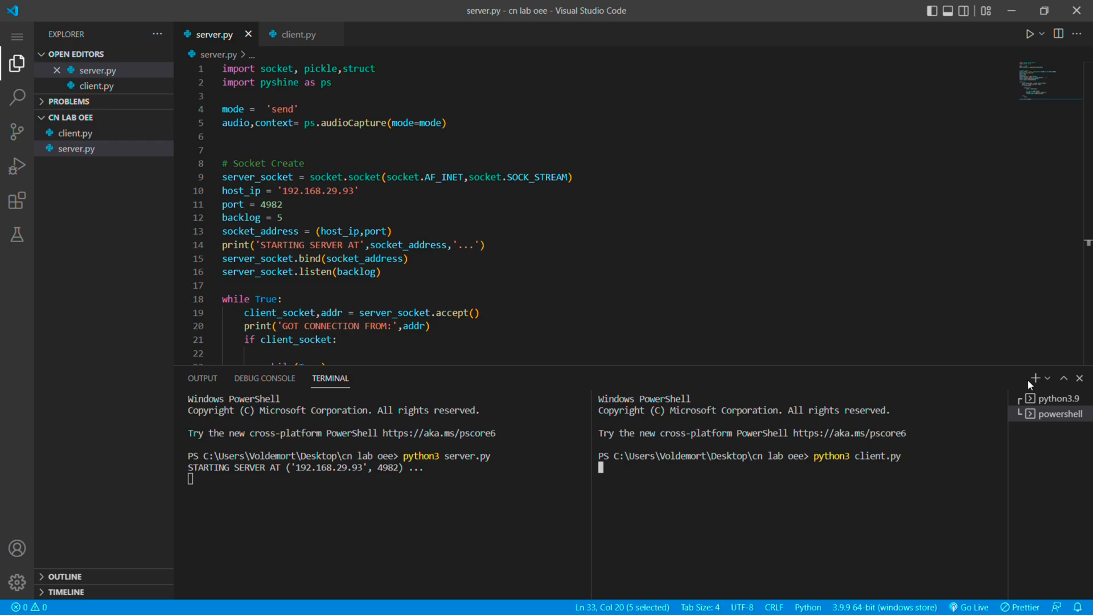